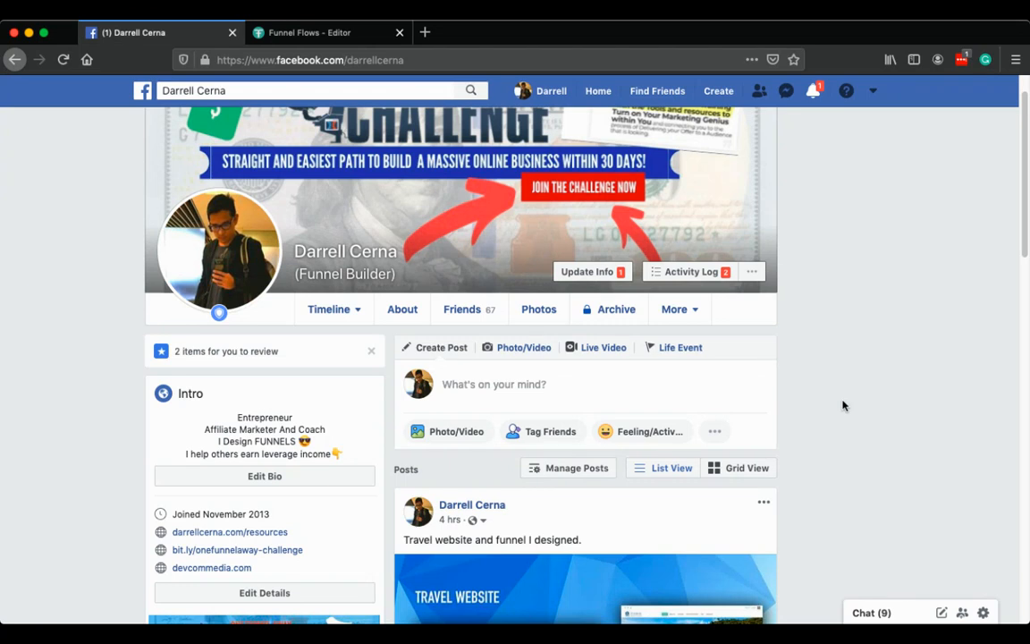
{"action": "mouse_move", "coordinate": [799, 365]}
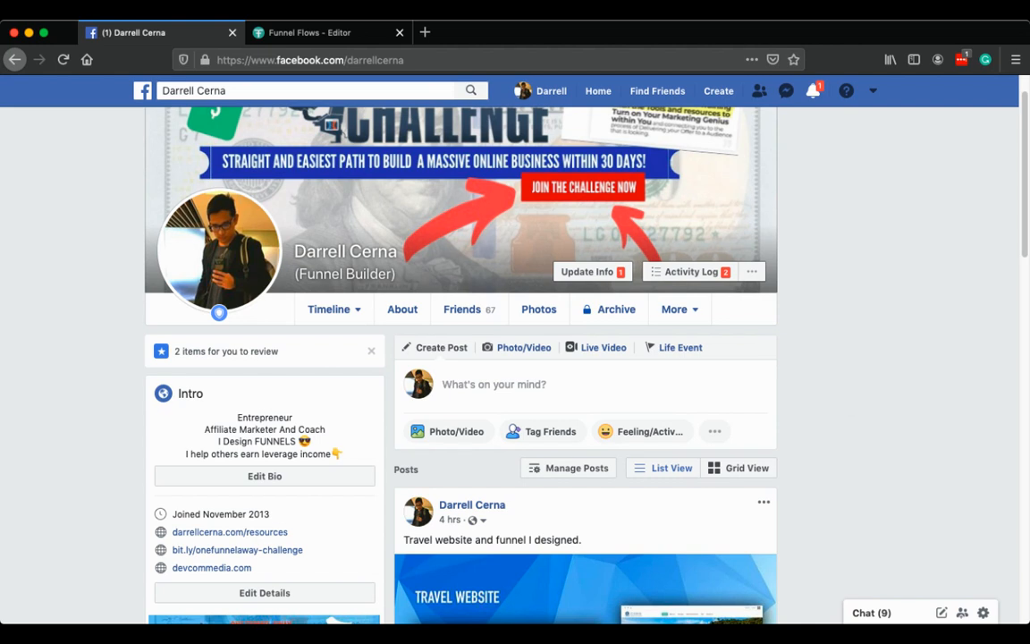
{"action": "mouse_move", "coordinate": [939, 367]}
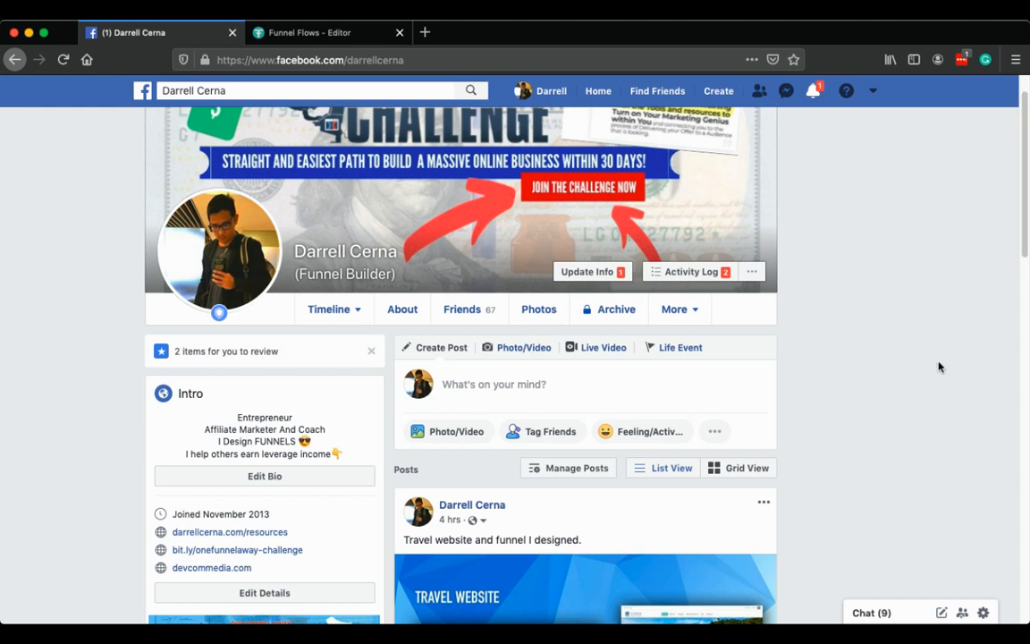
Step: Scroll down the timeline, dismissing the new-post box whenever it pops open
{"action": "scroll", "scroll_direction": "down", "scroll_amount": 3}
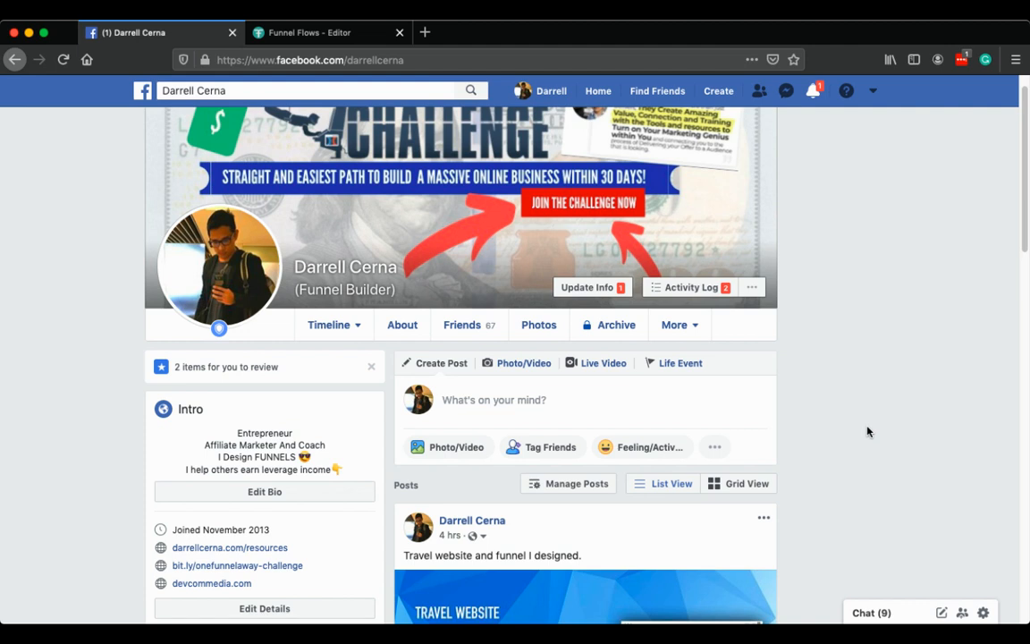
{"action": "mouse_move", "coordinate": [923, 354]}
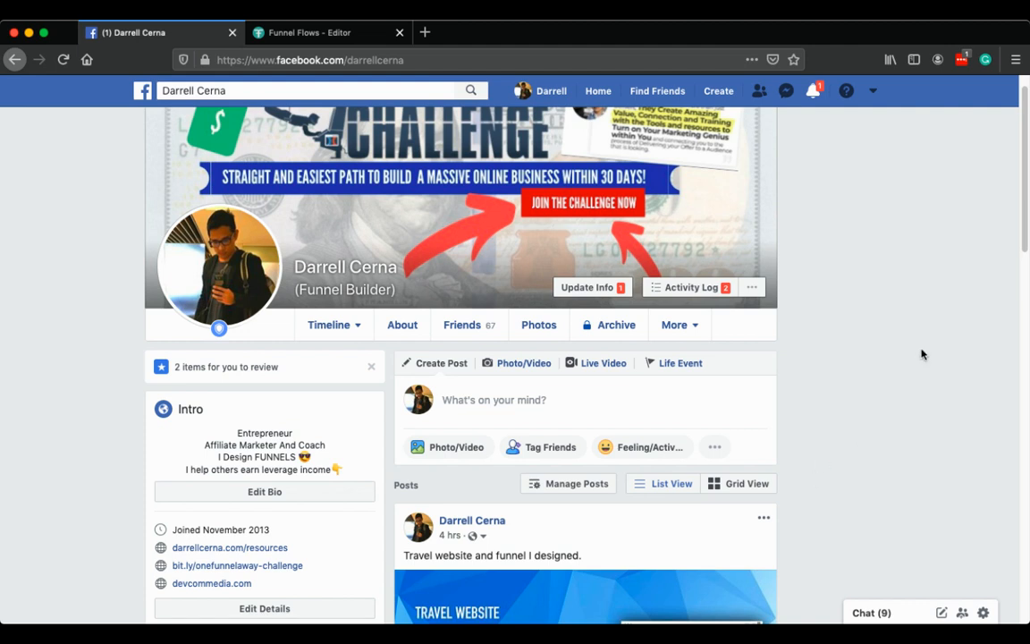
{"action": "scroll", "scroll_direction": "down", "scroll_amount": 3}
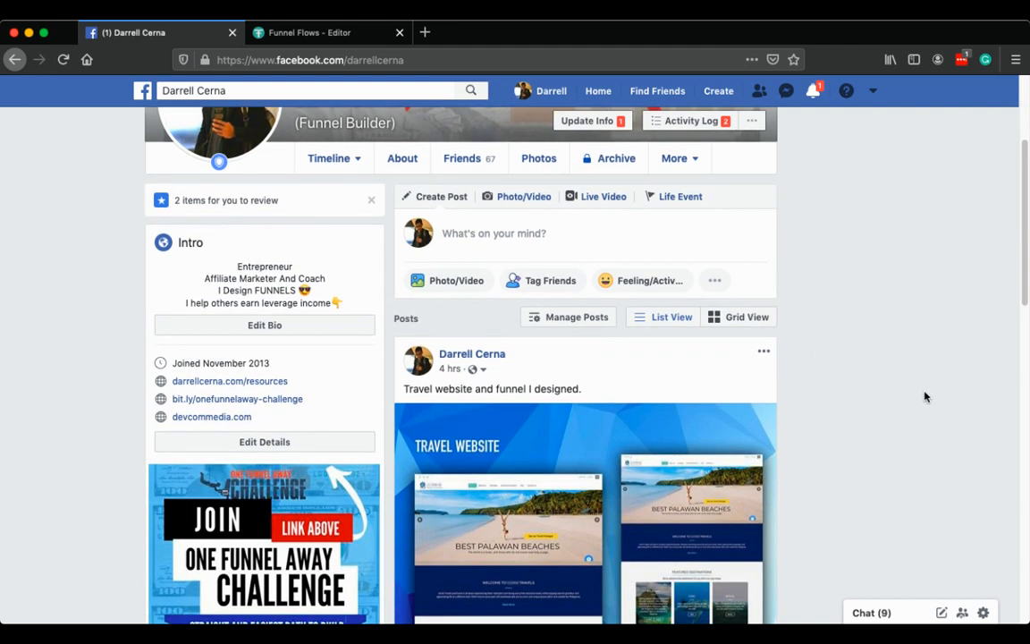
{"action": "mouse_move", "coordinate": [909, 386]}
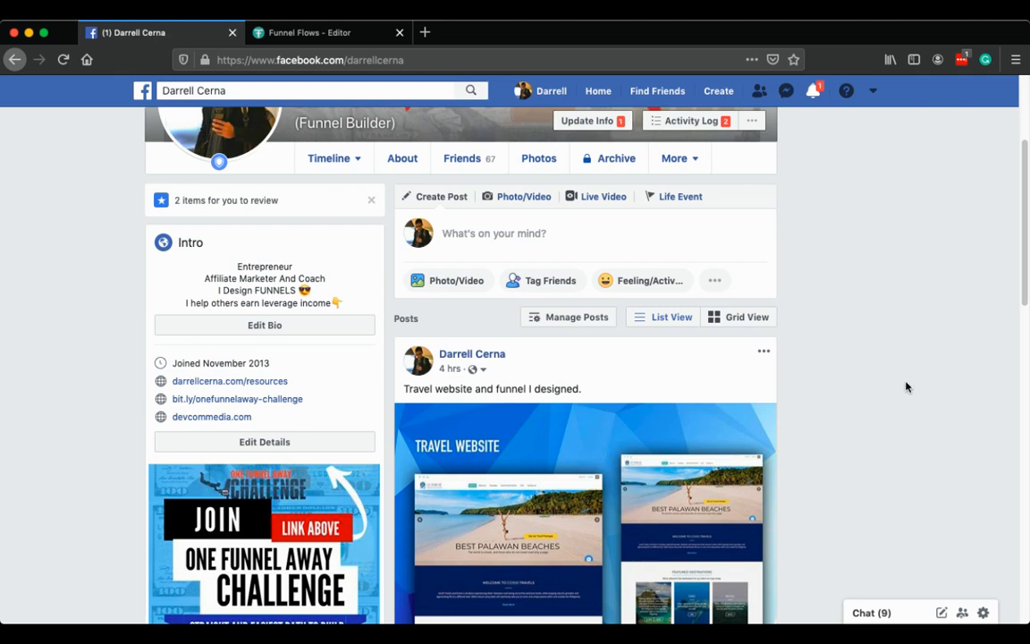
{"action": "left_click", "coordinate": [493, 233]}
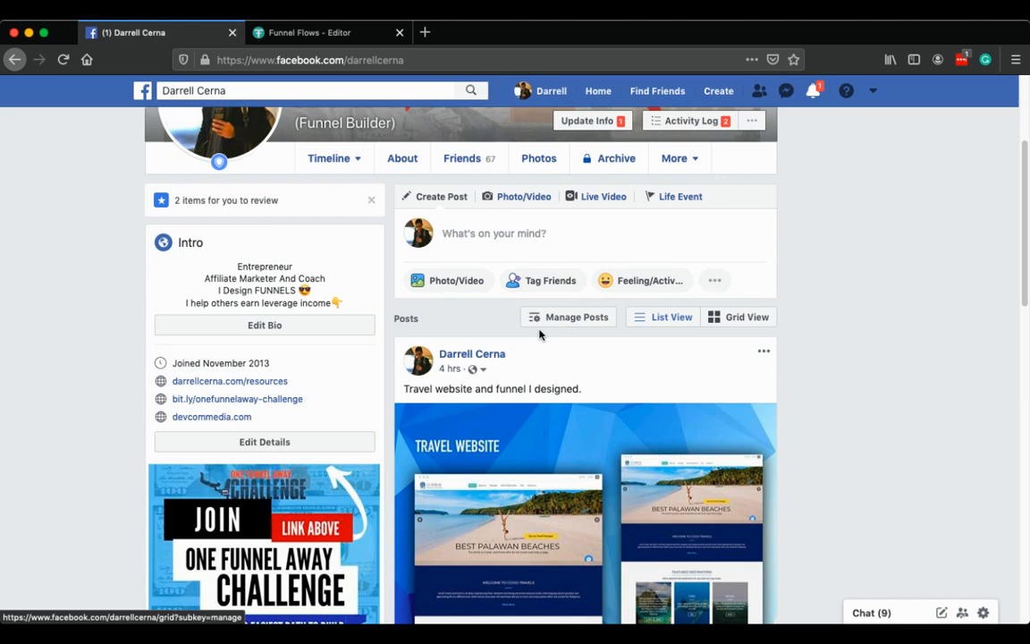
{"action": "left_click", "coordinate": [494, 232]}
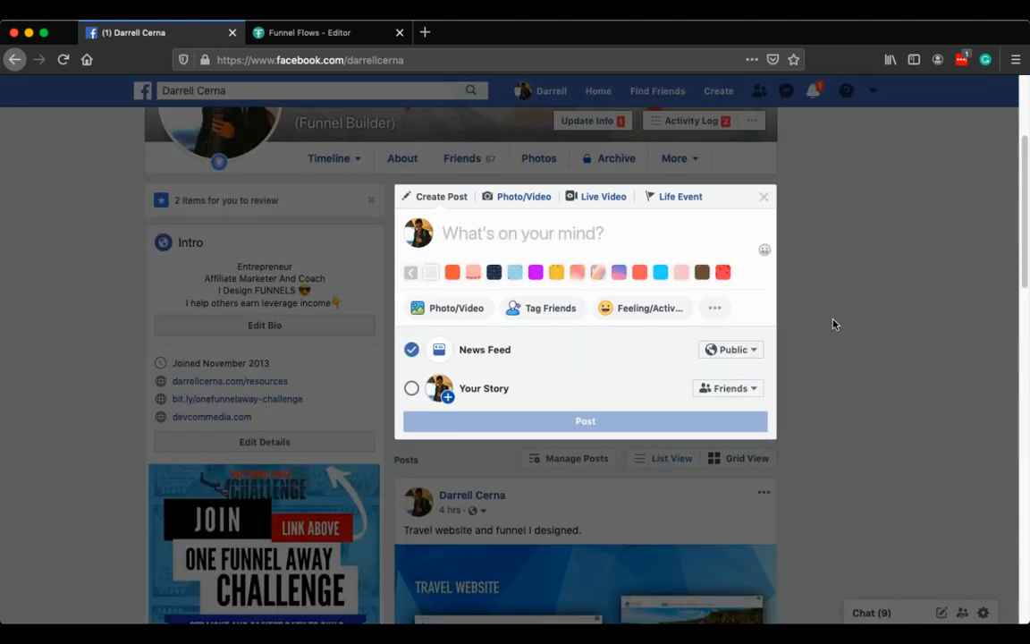
{"action": "left_click", "coordinate": [764, 195]}
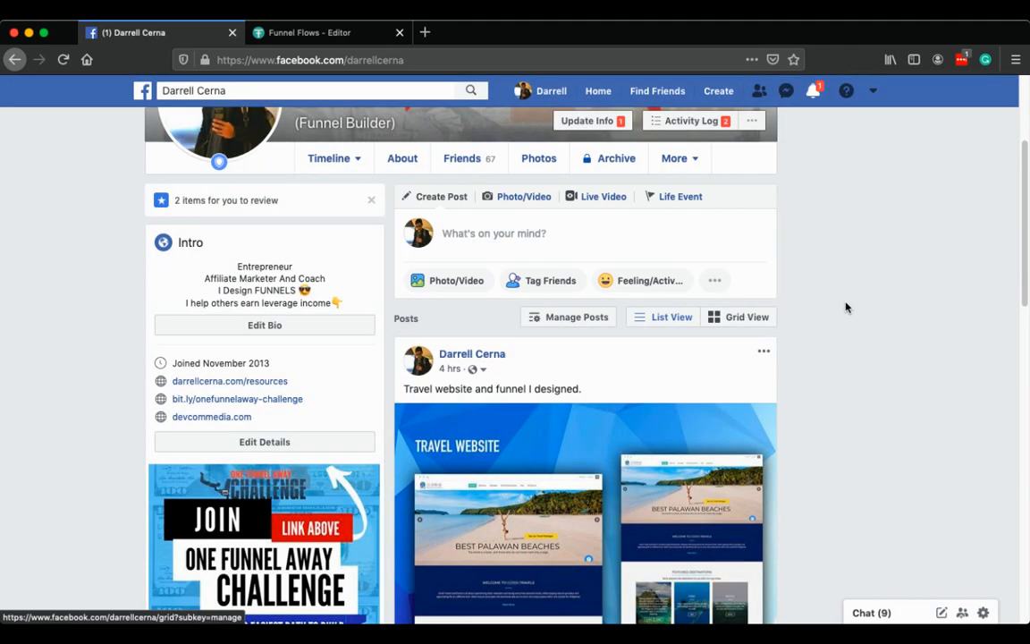
{"action": "left_click", "coordinate": [493, 233]}
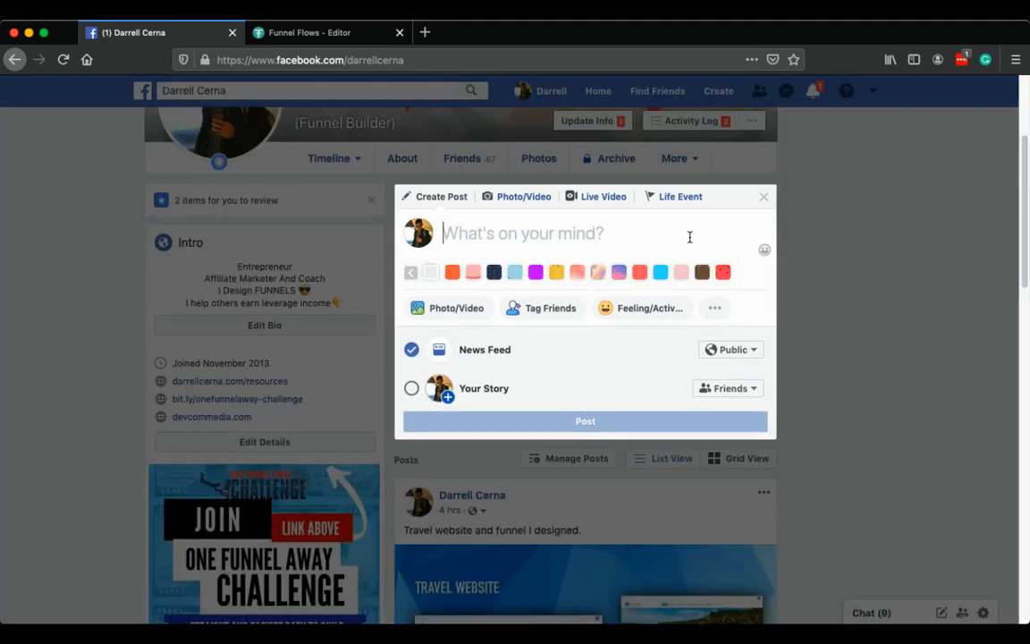
{"action": "left_click", "coordinate": [763, 195]}
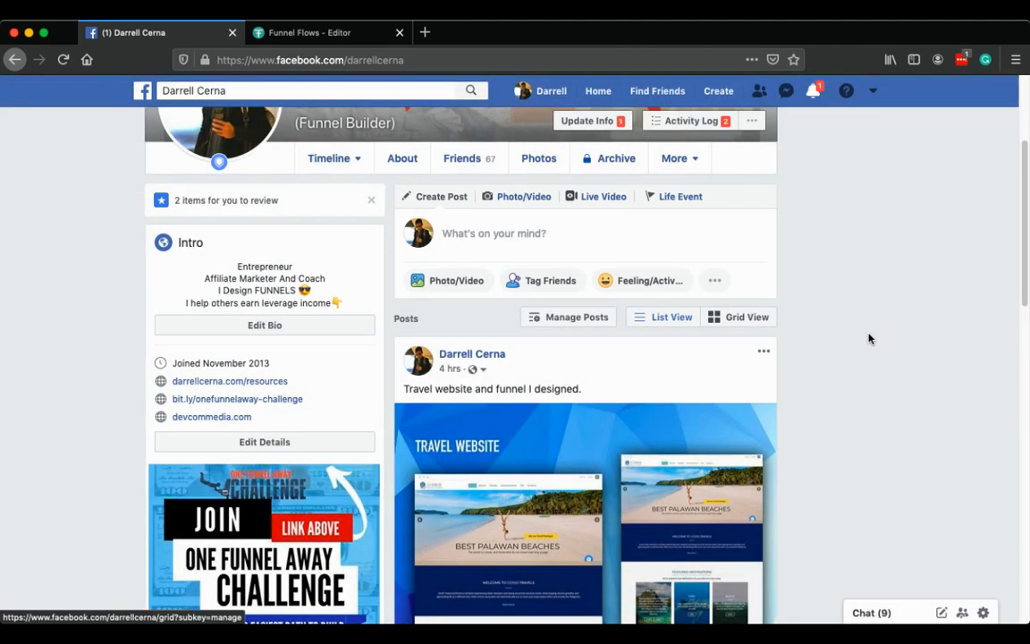
{"action": "scroll", "scroll_direction": "down", "scroll_amount": 3}
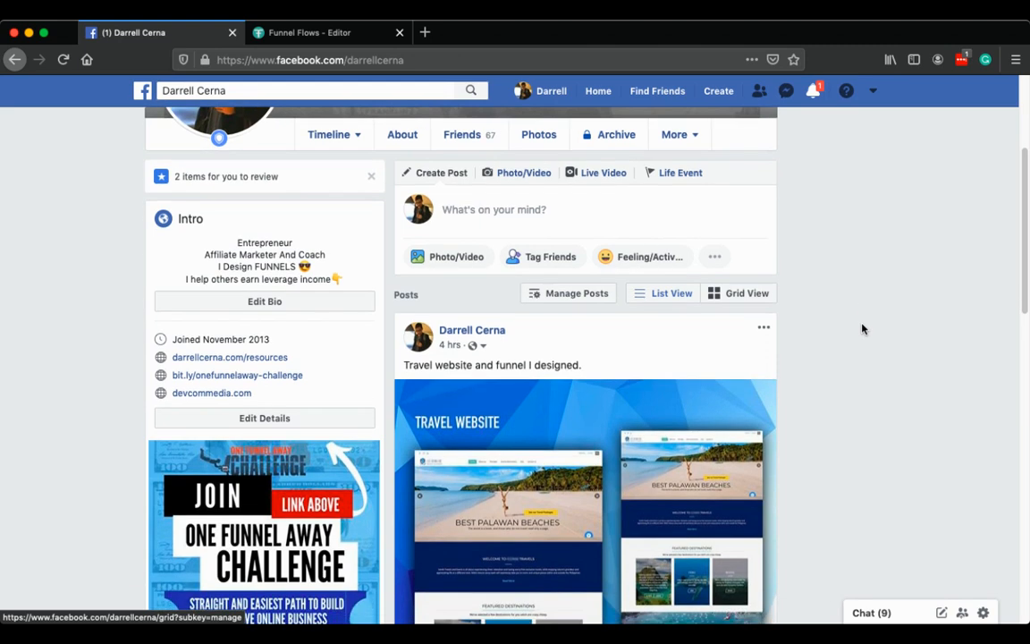
{"action": "mouse_move", "coordinate": [794, 300]}
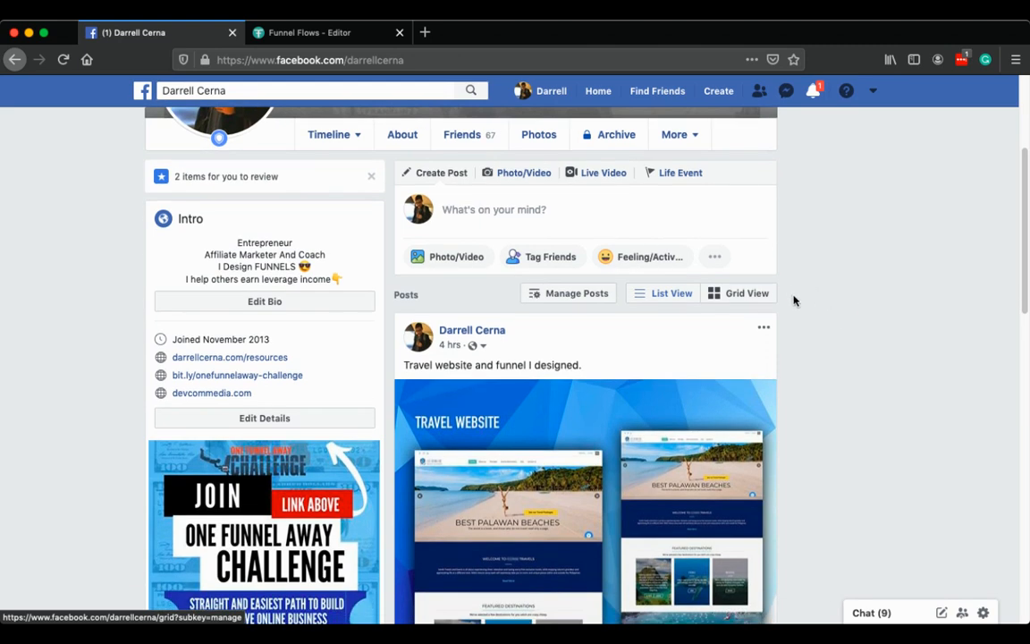
{"action": "mouse_move", "coordinate": [825, 315]}
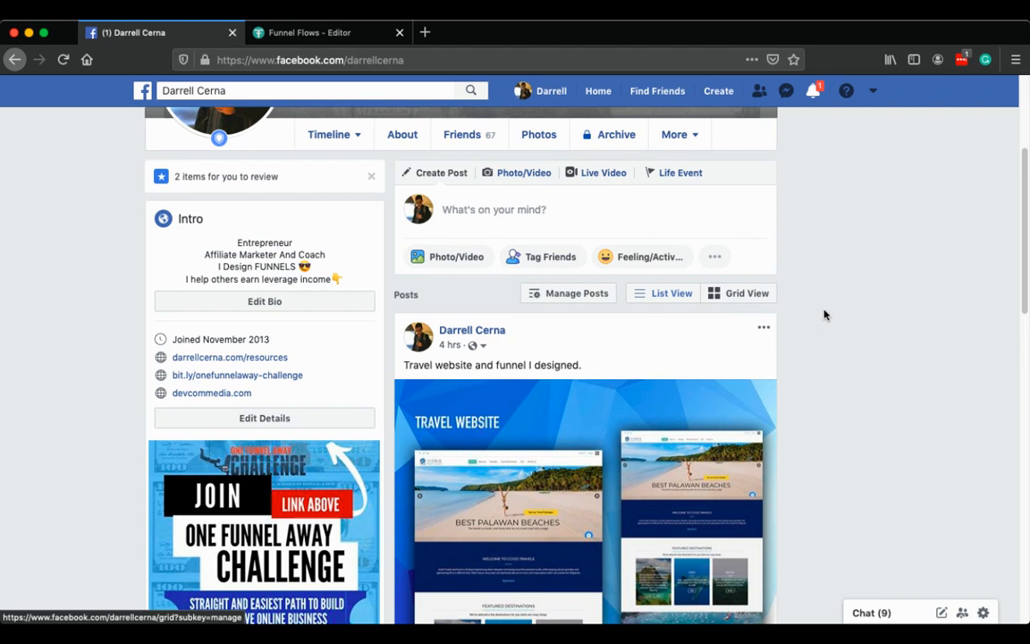
{"action": "left_click", "coordinate": [494, 207]}
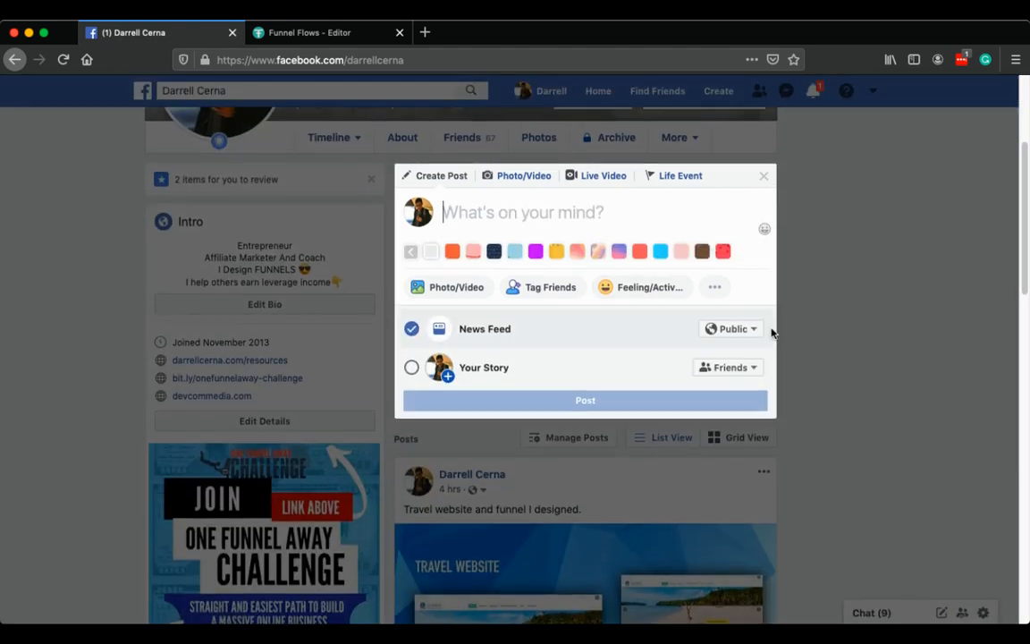
{"action": "scroll", "scroll_direction": "down", "scroll_amount": 3}
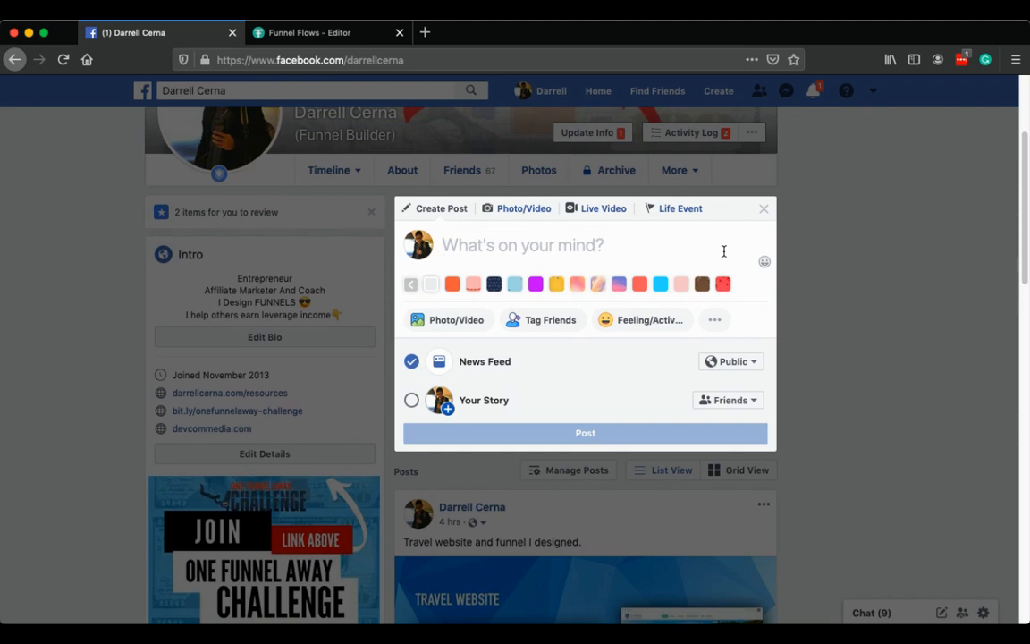
{"action": "left_click", "coordinate": [762, 208]}
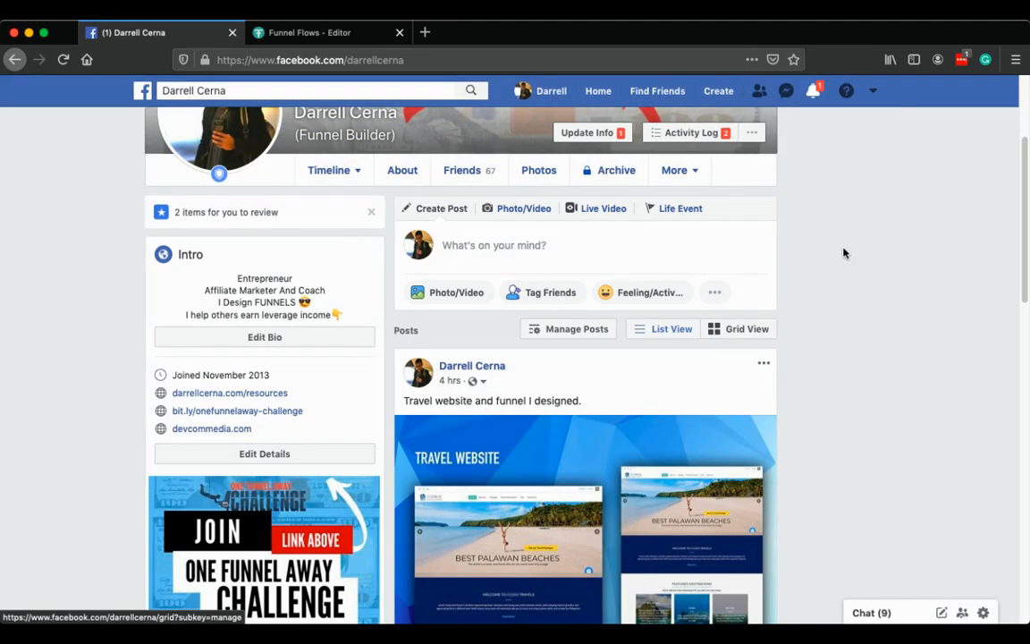
Step: Reach the travel website and funnel post and view its image in the full photo viewer
{"action": "scroll", "scroll_direction": "down", "scroll_amount": 3}
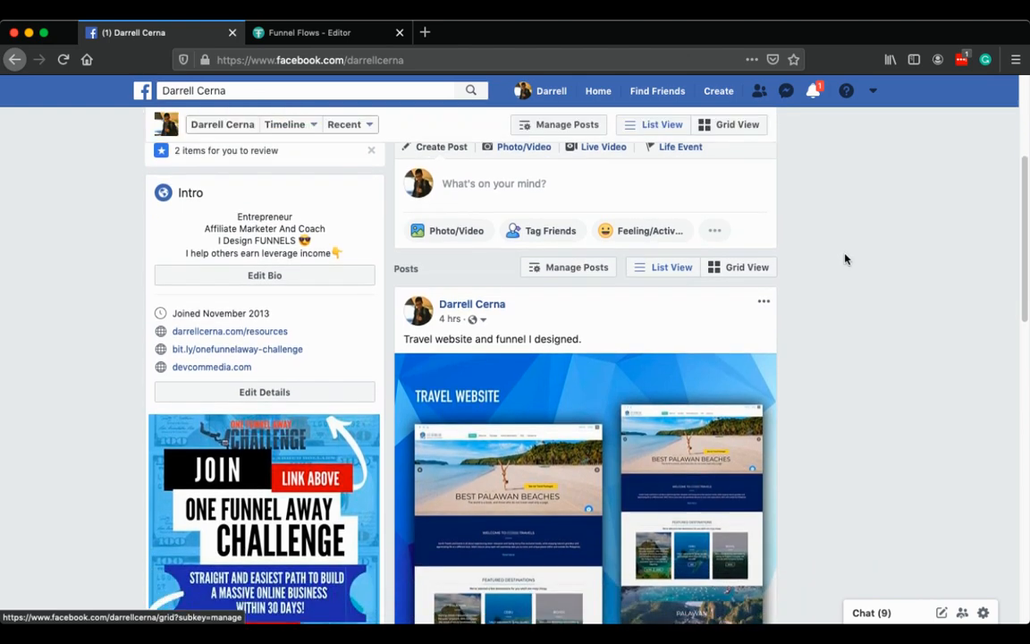
{"action": "scroll", "scroll_direction": "down", "scroll_amount": 3}
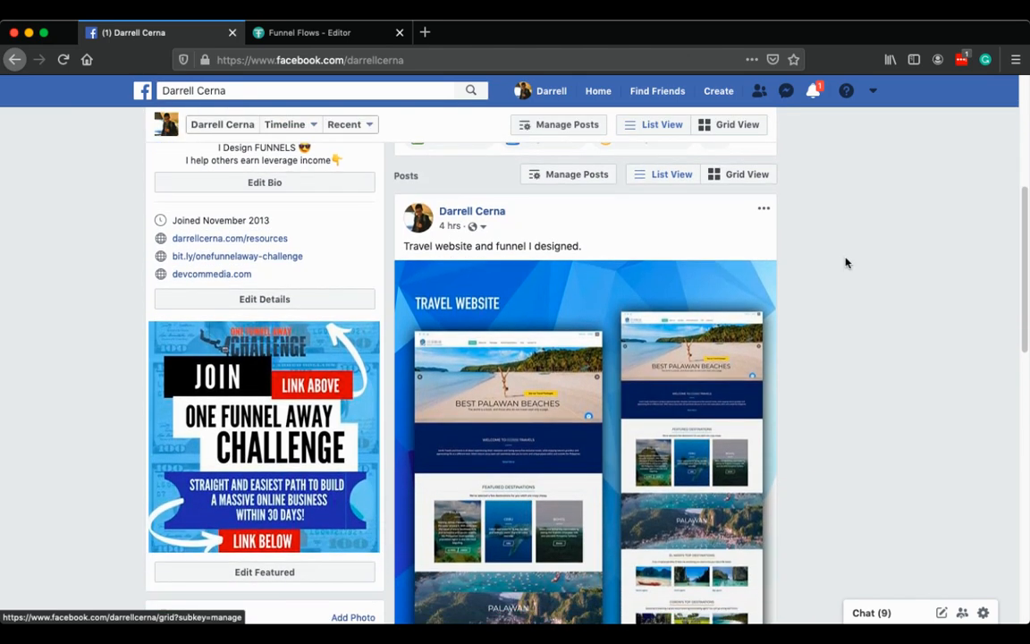
{"action": "scroll", "scroll_direction": "down", "scroll_amount": 3}
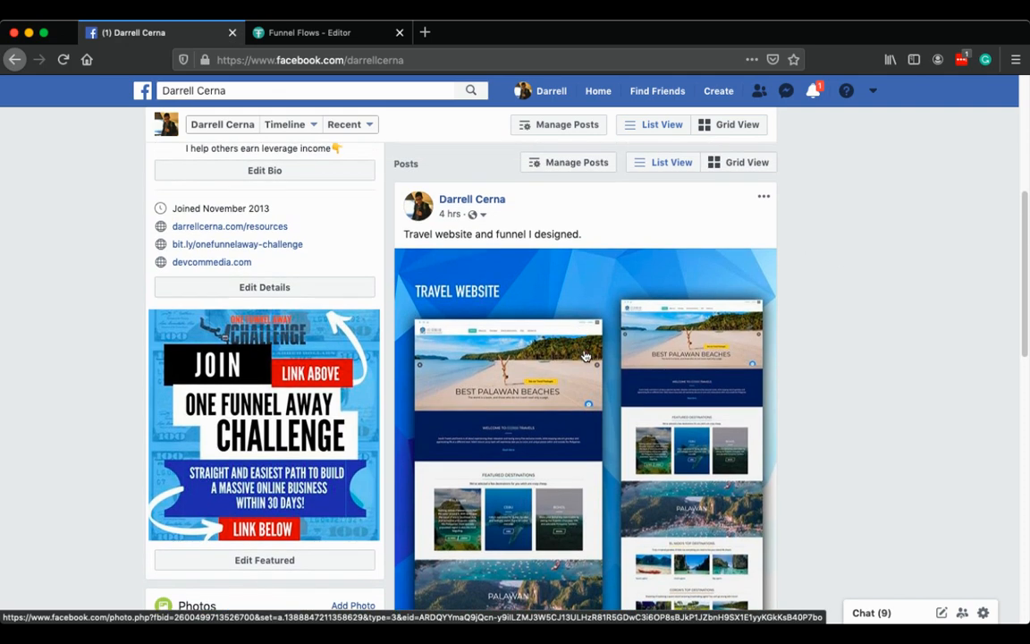
{"action": "scroll", "scroll_direction": "down", "scroll_amount": 3}
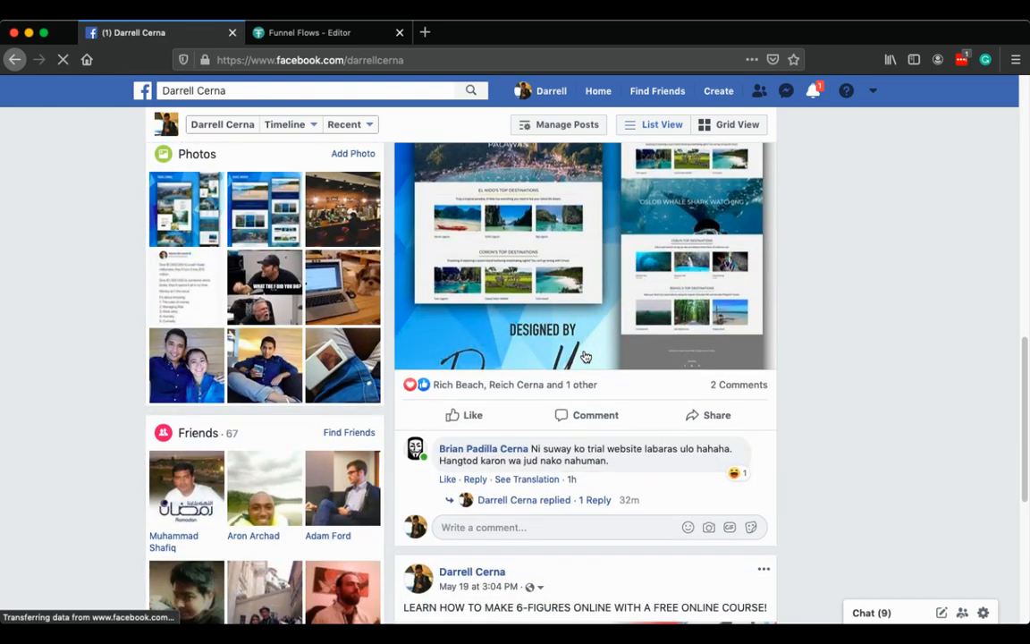
{"action": "scroll", "scroll_direction": "down", "scroll_amount": 3}
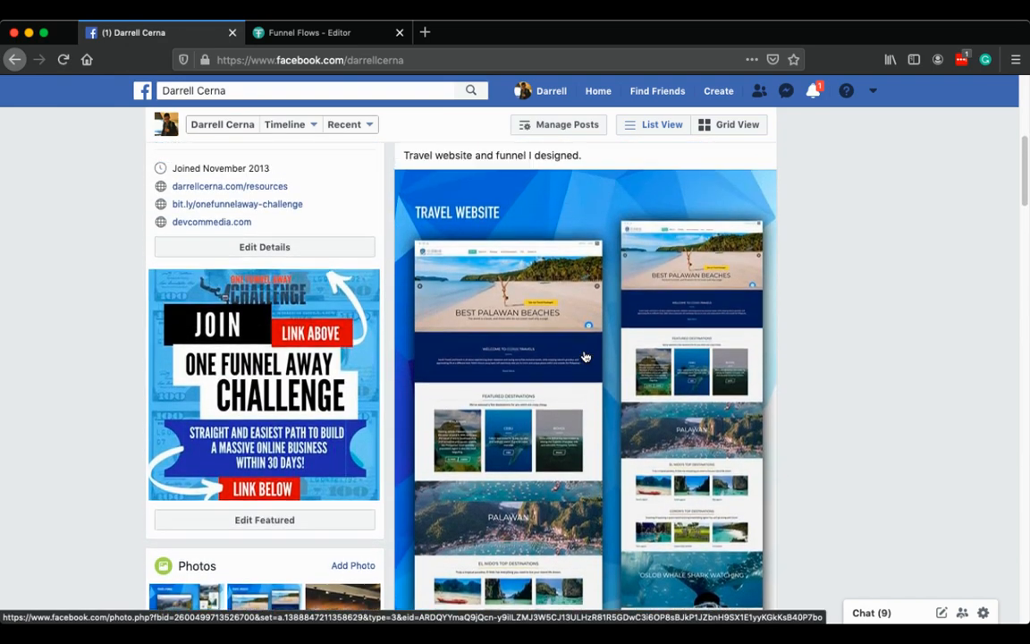
{"action": "scroll", "scroll_direction": "down", "scroll_amount": 3}
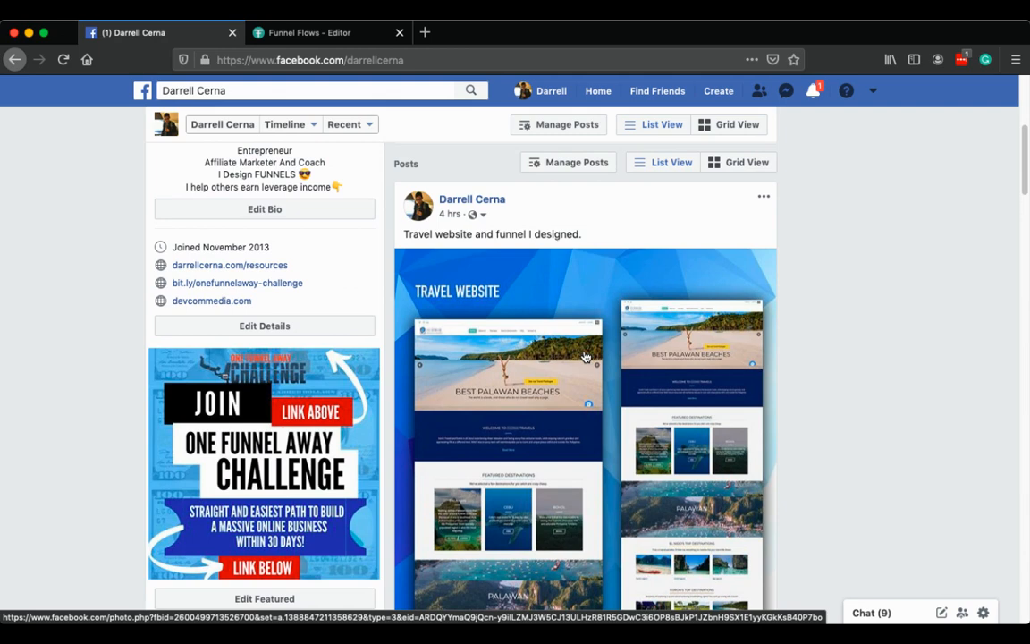
{"action": "left_click", "coordinate": [587, 358]}
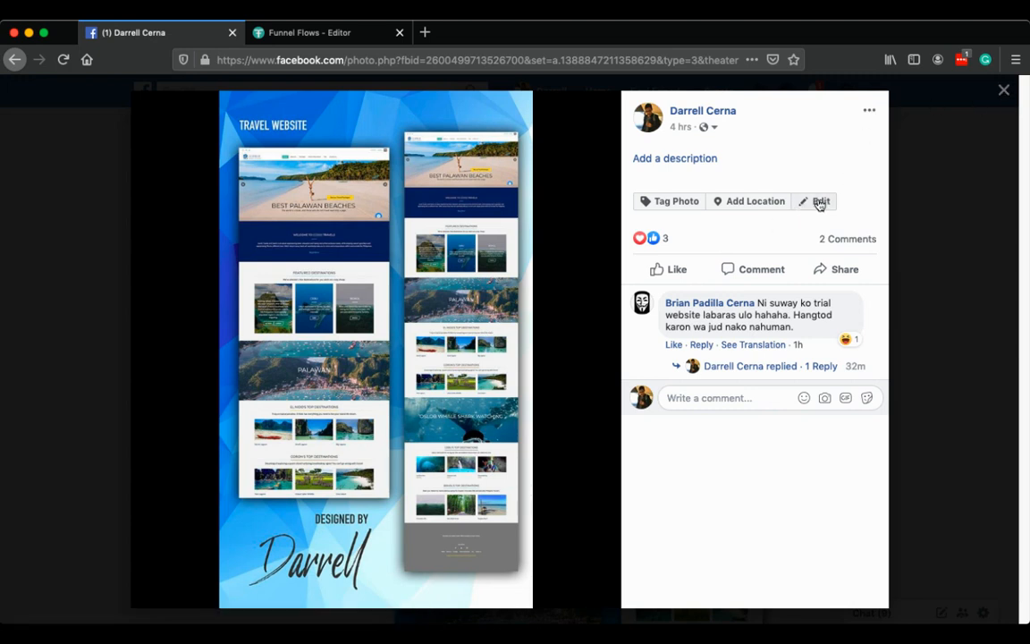
Step: Leave Done Editing on the website design photo and close the viewer back to the profile
{"action": "left_click", "coordinate": [819, 200]}
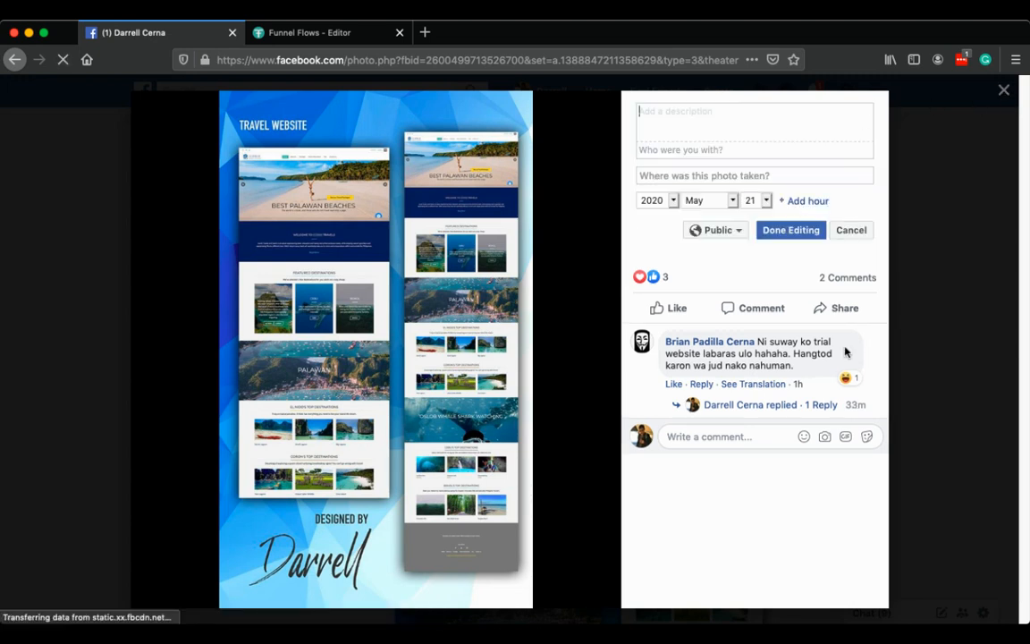
{"action": "left_click", "coordinate": [851, 229]}
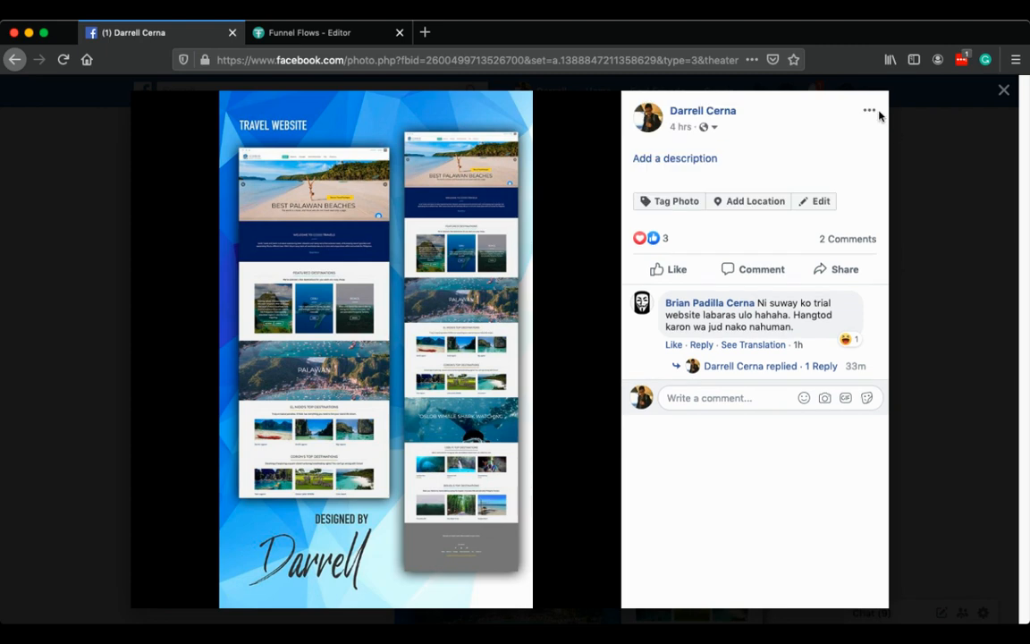
{"action": "left_click", "coordinate": [869, 111]}
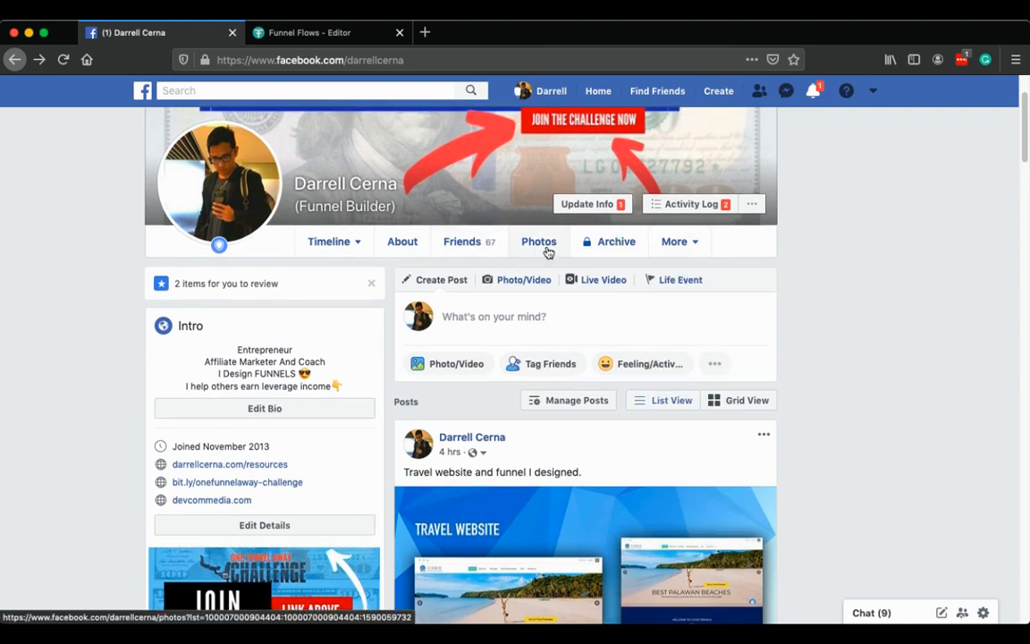
Step: Show the profile's Photos section and browse the Your Photos grid of uploaded pictures
{"action": "left_click", "coordinate": [539, 242]}
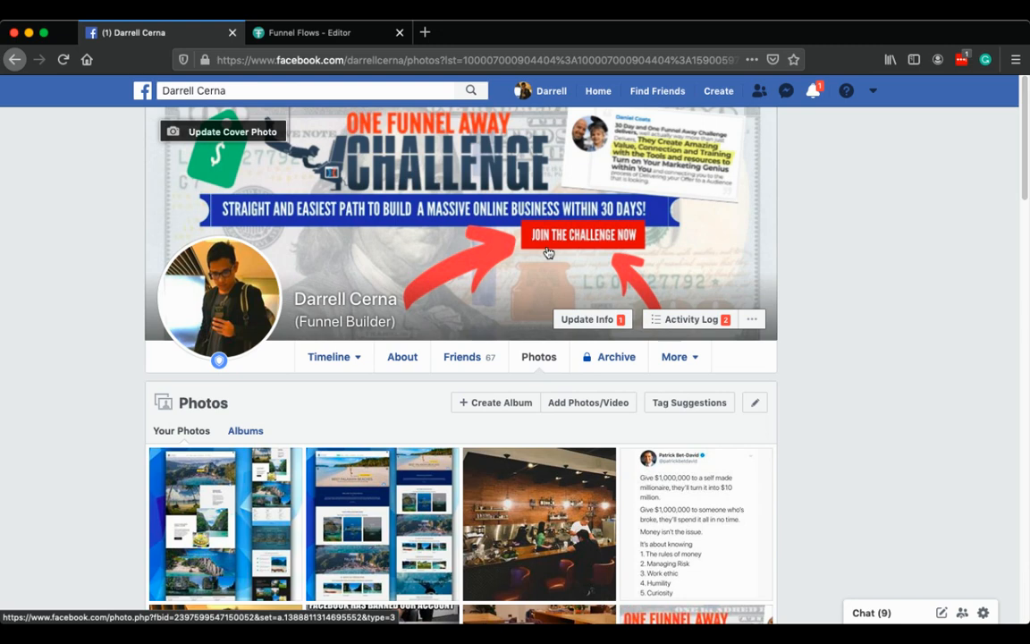
{"action": "scroll", "scroll_direction": "down", "scroll_amount": 3}
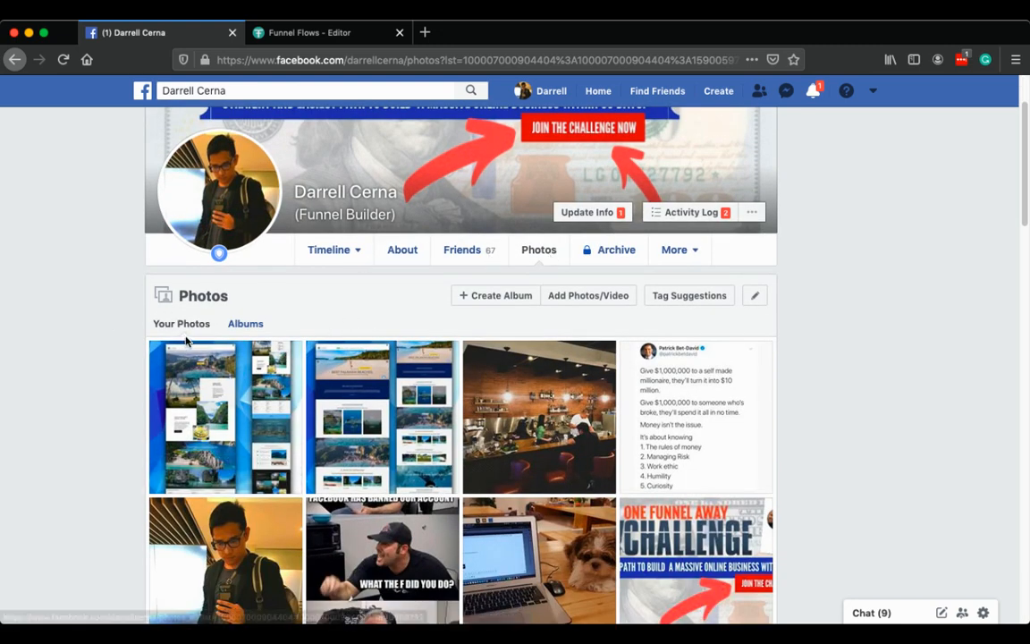
{"action": "mouse_move", "coordinate": [182, 322]}
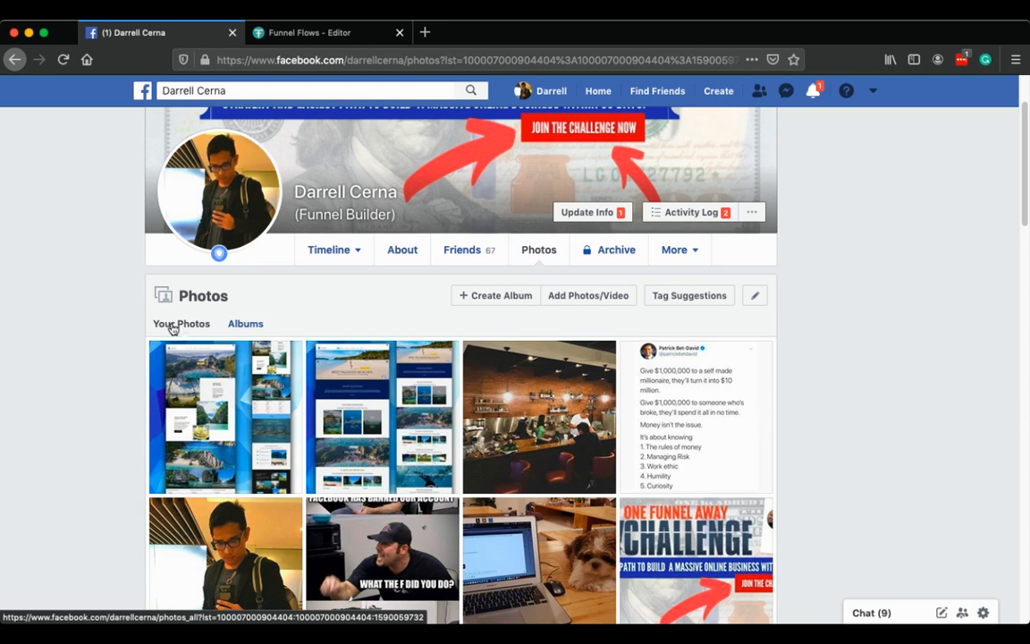
{"action": "mouse_move", "coordinate": [175, 338]}
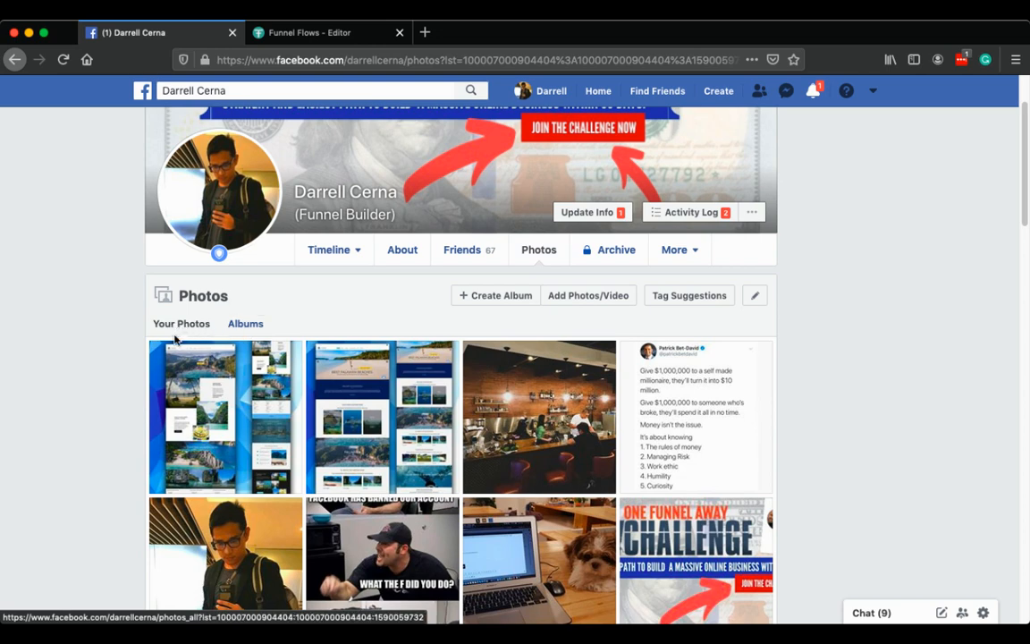
{"action": "scroll", "scroll_direction": "down", "scroll_amount": 3}
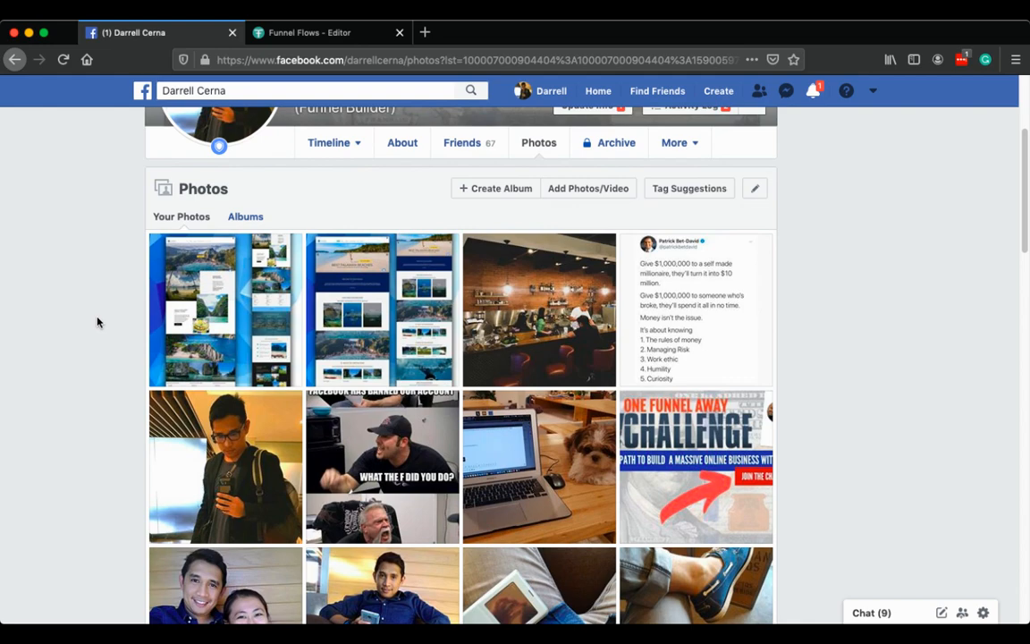
{"action": "scroll", "scroll_direction": "down", "scroll_amount": 3}
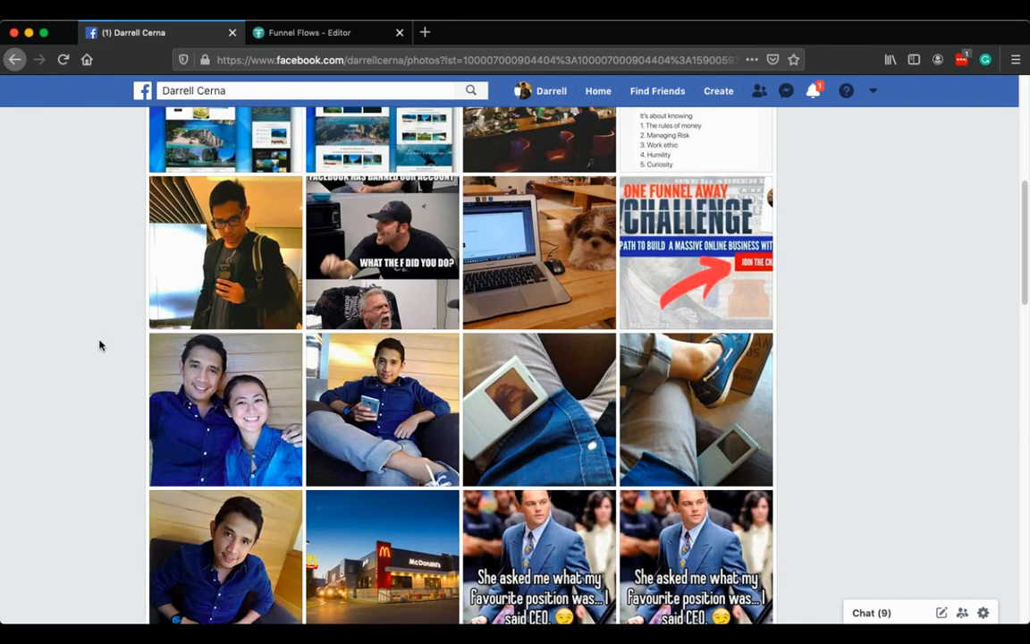
{"action": "scroll", "scroll_direction": "up", "scroll_amount": 3}
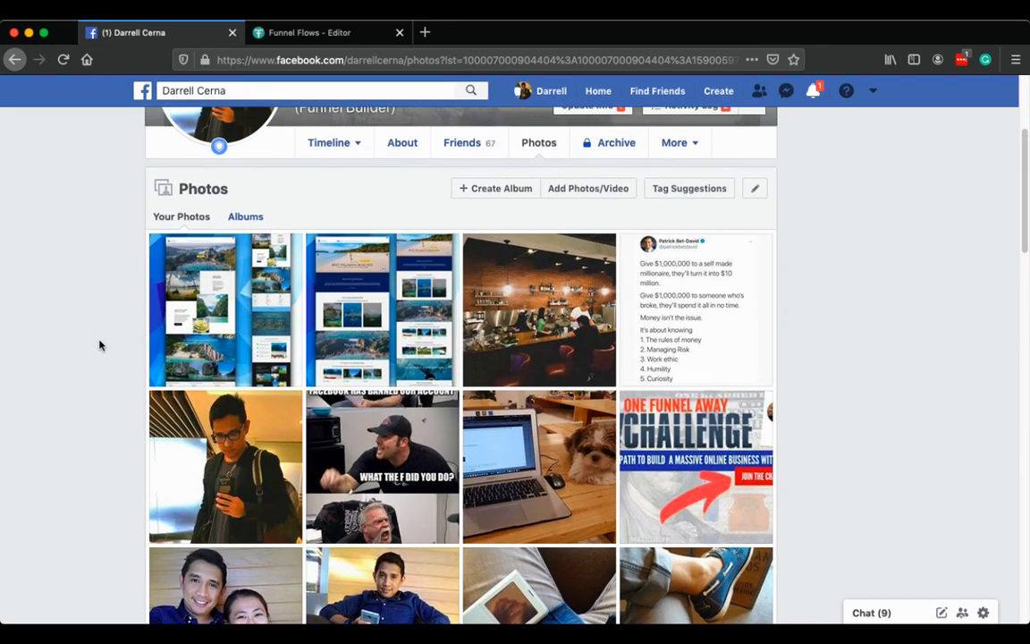
{"action": "mouse_move", "coordinate": [382, 260]}
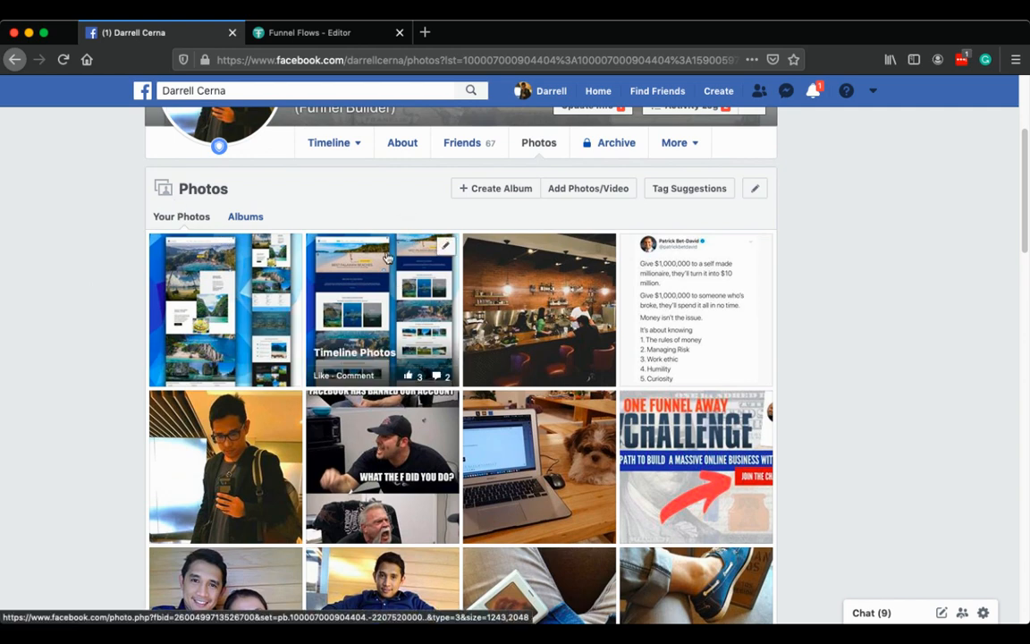
{"action": "mouse_move", "coordinate": [382, 286]}
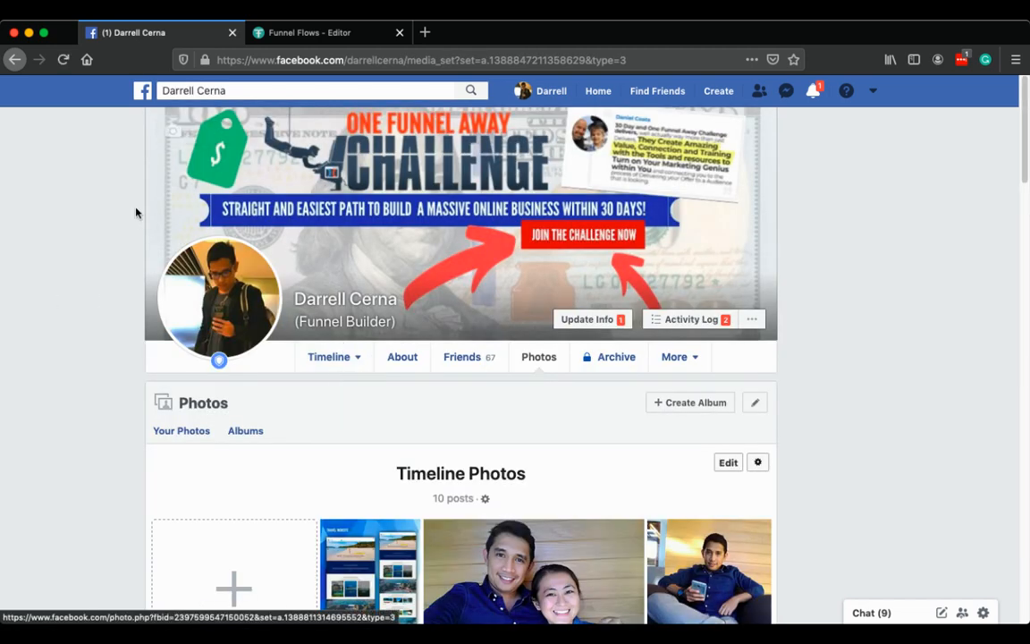
Step: Go into the Timeline Photos album holding 10 posts, travel website design first
{"action": "scroll", "scroll_direction": "down", "scroll_amount": 3}
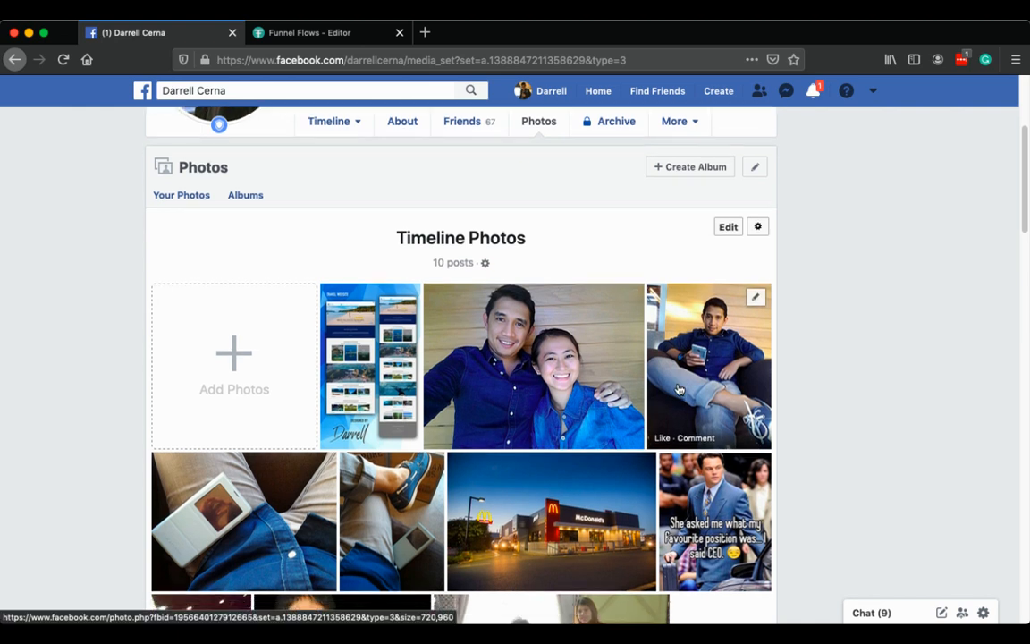
{"action": "scroll", "scroll_direction": "down", "scroll_amount": 3}
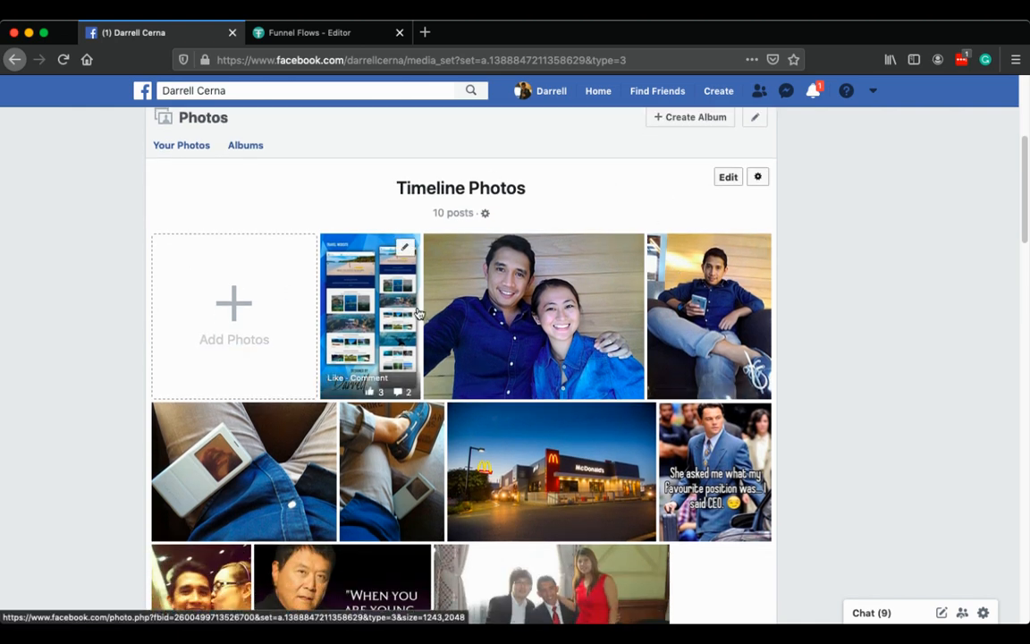
{"action": "mouse_move", "coordinate": [733, 206]}
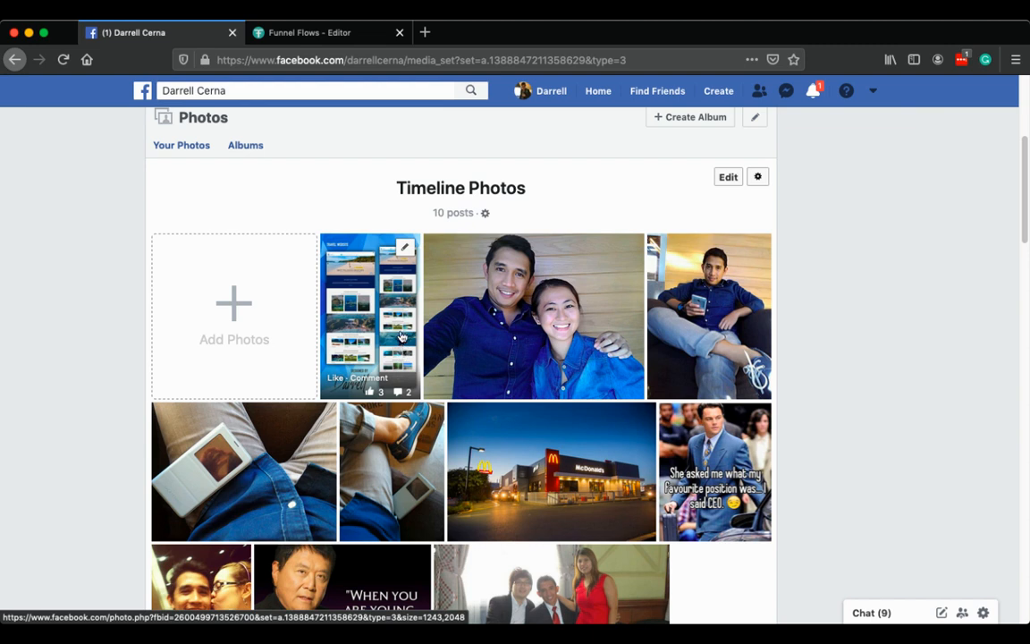
{"action": "mouse_move", "coordinate": [404, 249]}
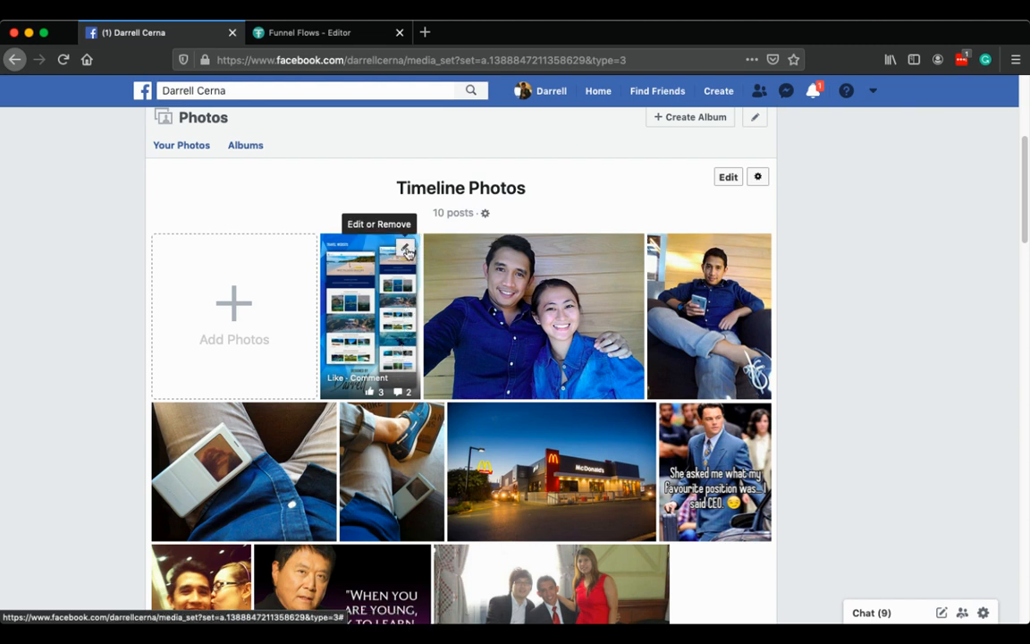
{"action": "left_click", "coordinate": [406, 250]}
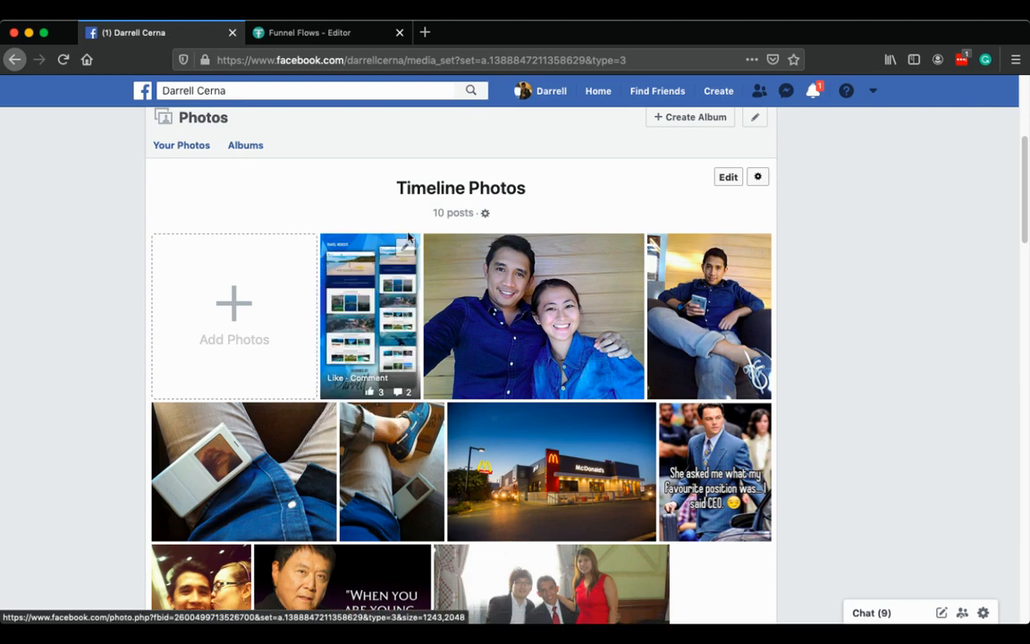
Step: Choose Move To Other Album from the website design photo's edit options
{"action": "left_click", "coordinate": [404, 247]}
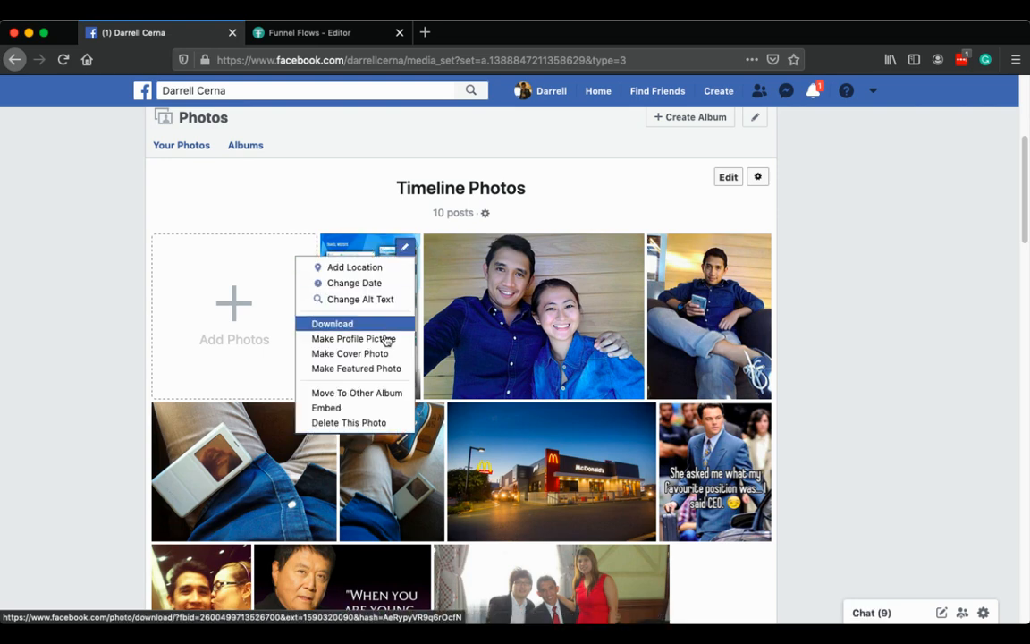
{"action": "mouse_move", "coordinate": [358, 393]}
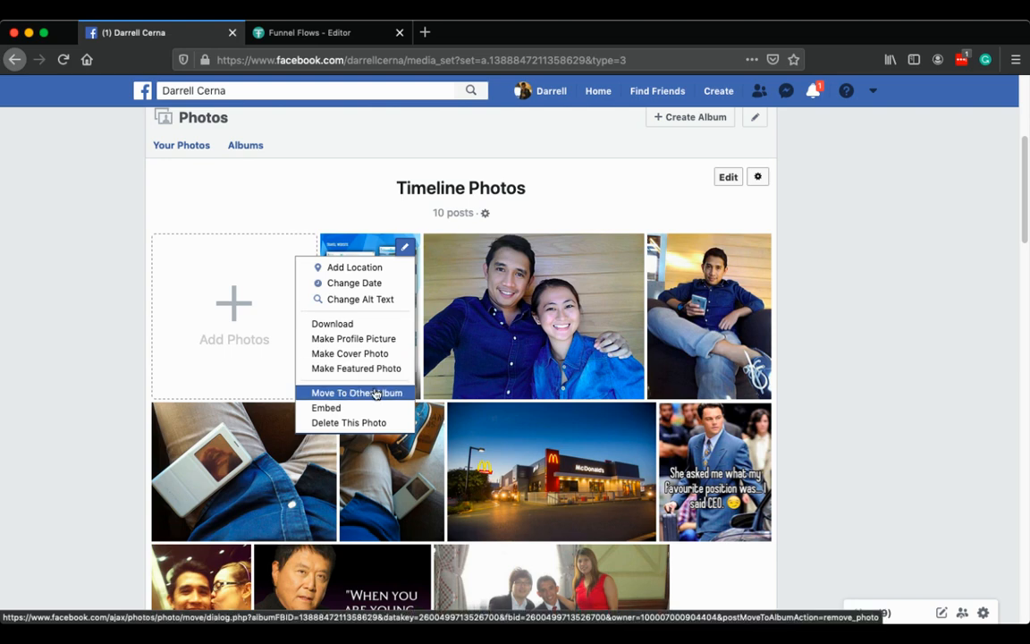
{"action": "left_click", "coordinate": [356, 393]}
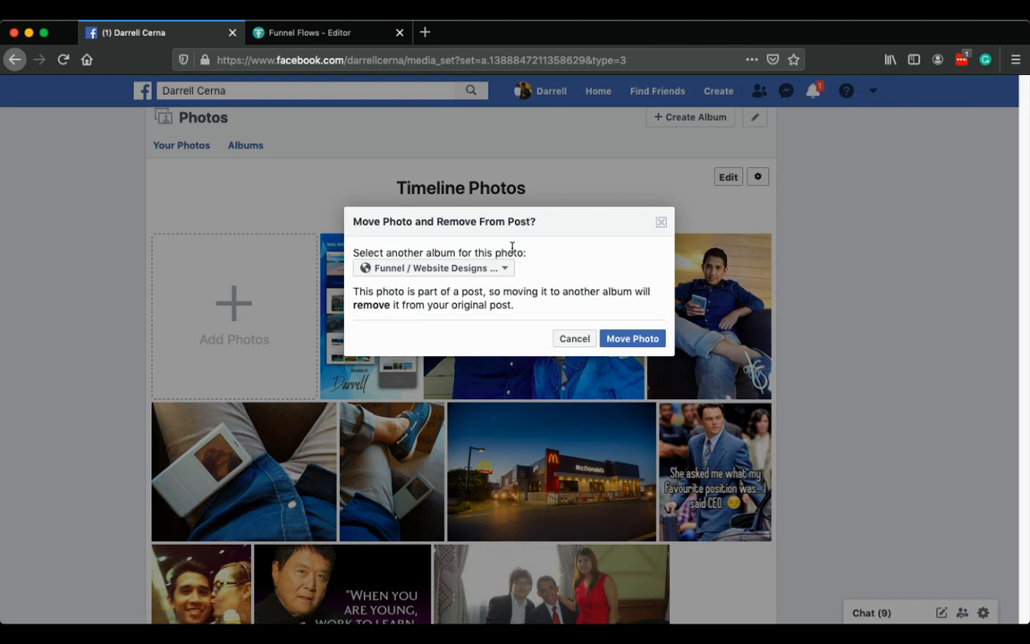
Step: Select Funnel / Website Designs Portfolio as the destination album and confirm Move Photo
{"action": "left_click", "coordinate": [437, 268]}
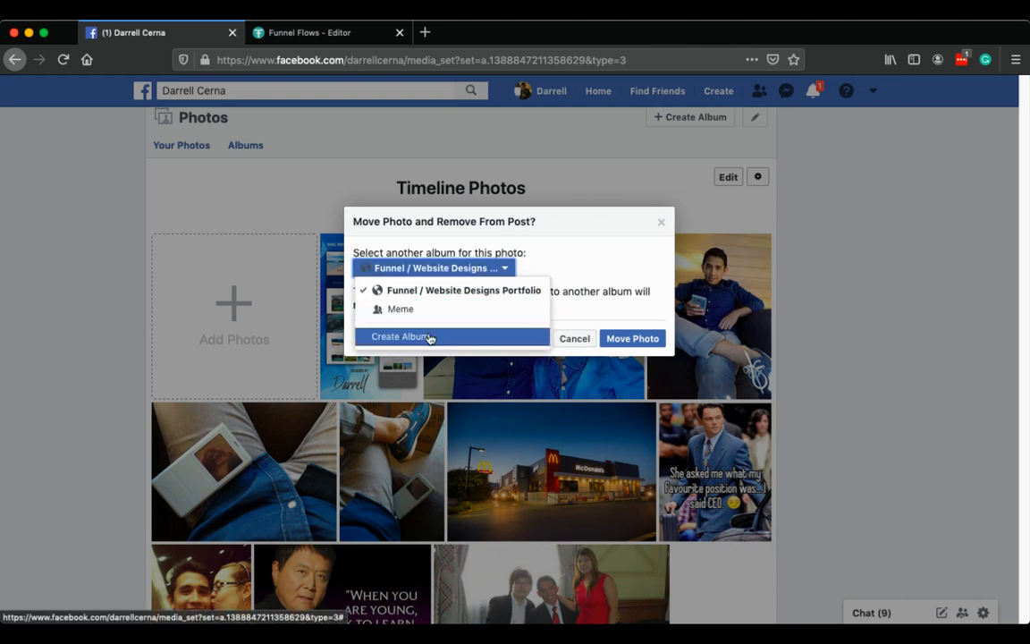
{"action": "mouse_move", "coordinate": [483, 340]}
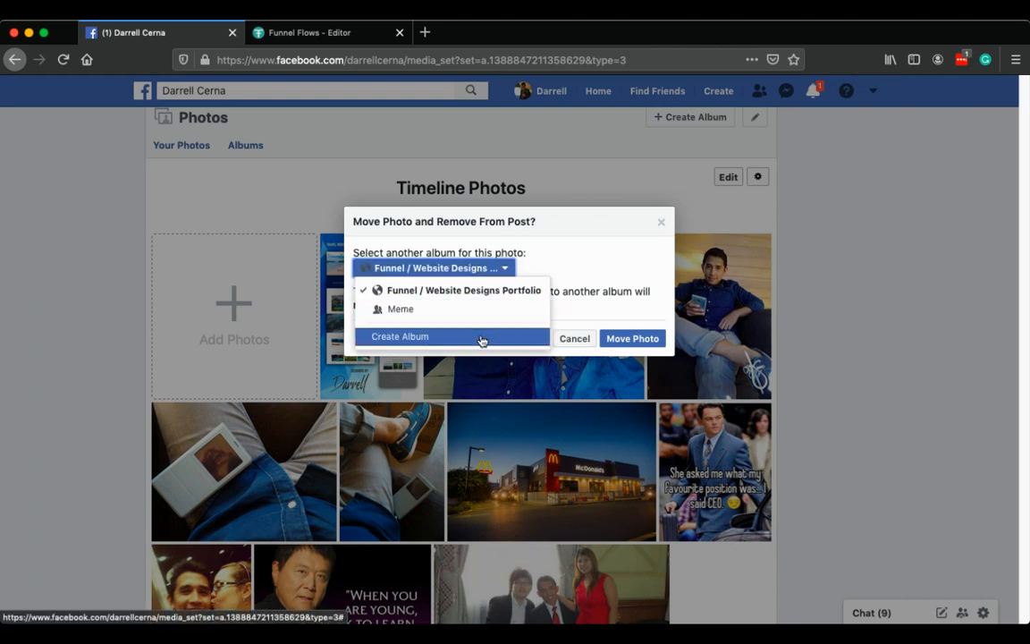
{"action": "mouse_move", "coordinate": [451, 289]}
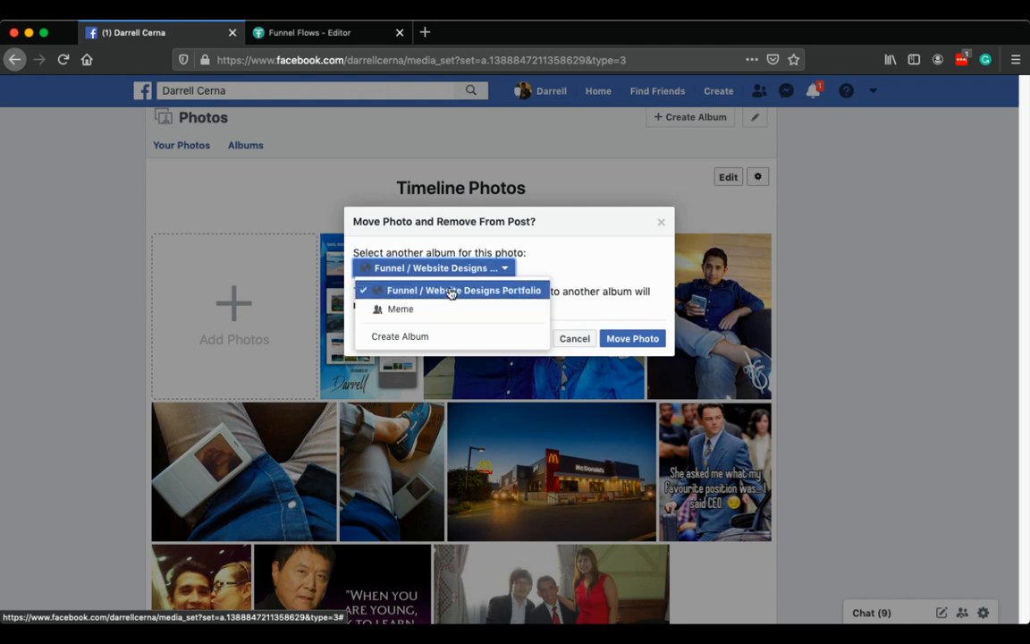
{"action": "left_click", "coordinate": [463, 290]}
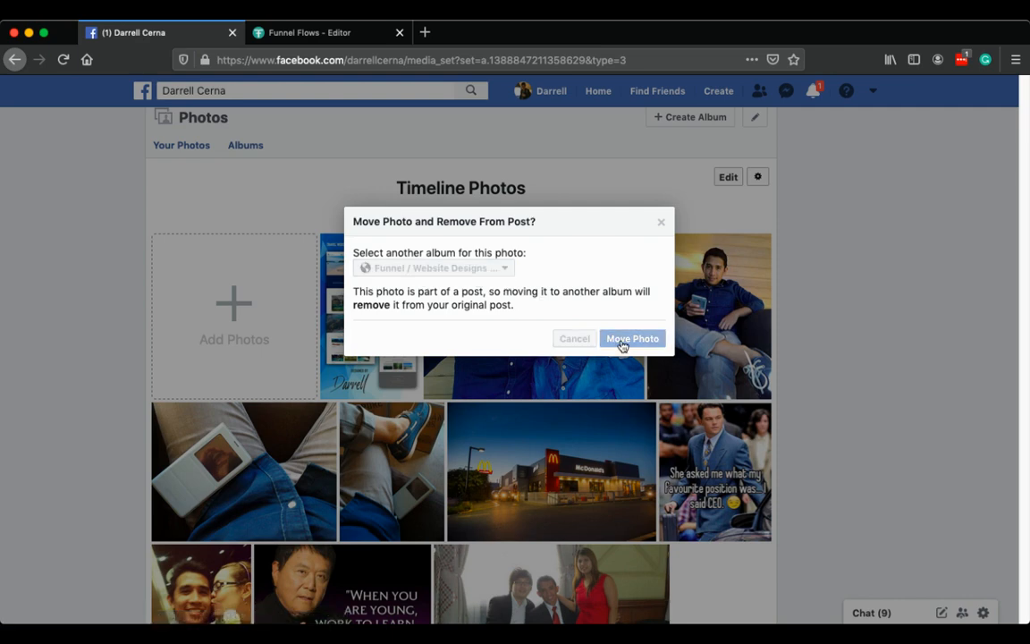
{"action": "left_click", "coordinate": [633, 338]}
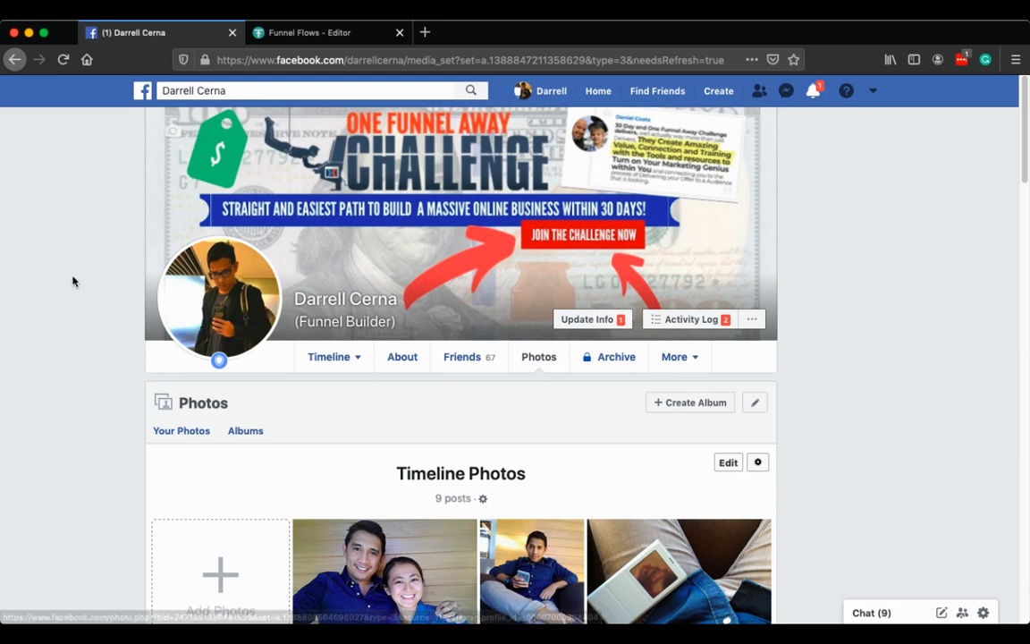
{"action": "scroll", "scroll_direction": "down", "scroll_amount": 3}
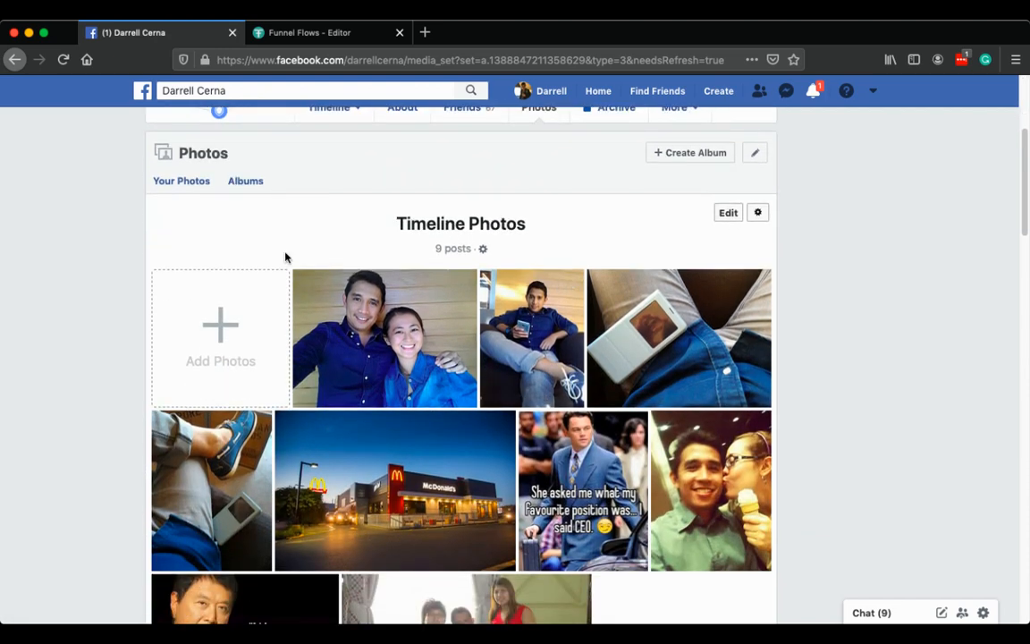
{"action": "scroll", "scroll_direction": "down", "scroll_amount": 3}
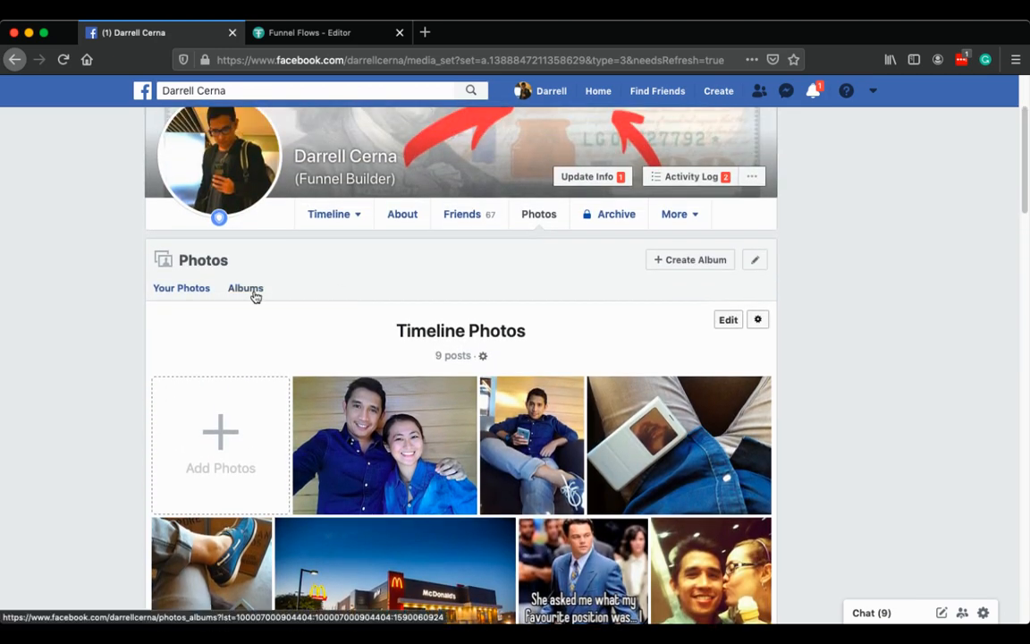
Step: From Albums, enter Funnel / Website Designs Portfolio and expand its full description with See More
{"action": "left_click", "coordinate": [245, 286]}
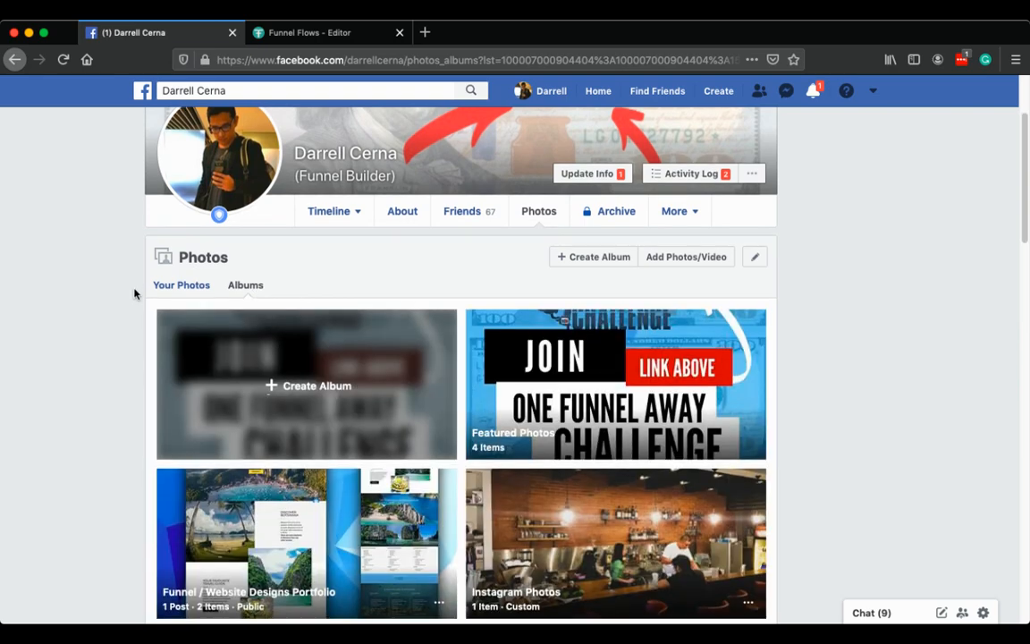
{"action": "scroll", "scroll_direction": "down", "scroll_amount": 3}
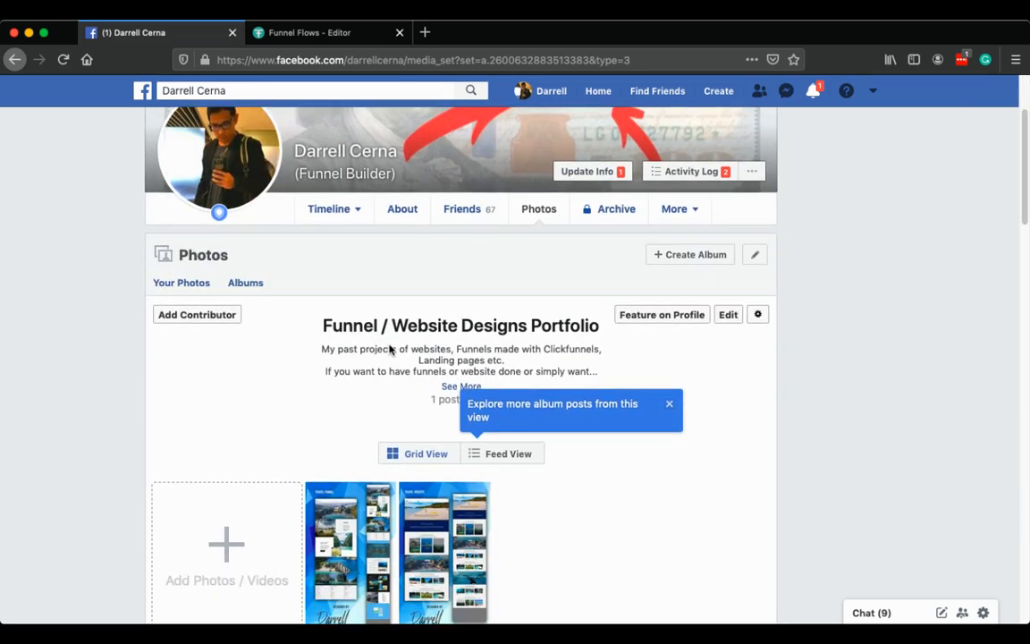
{"action": "scroll", "scroll_direction": "down", "scroll_amount": 3}
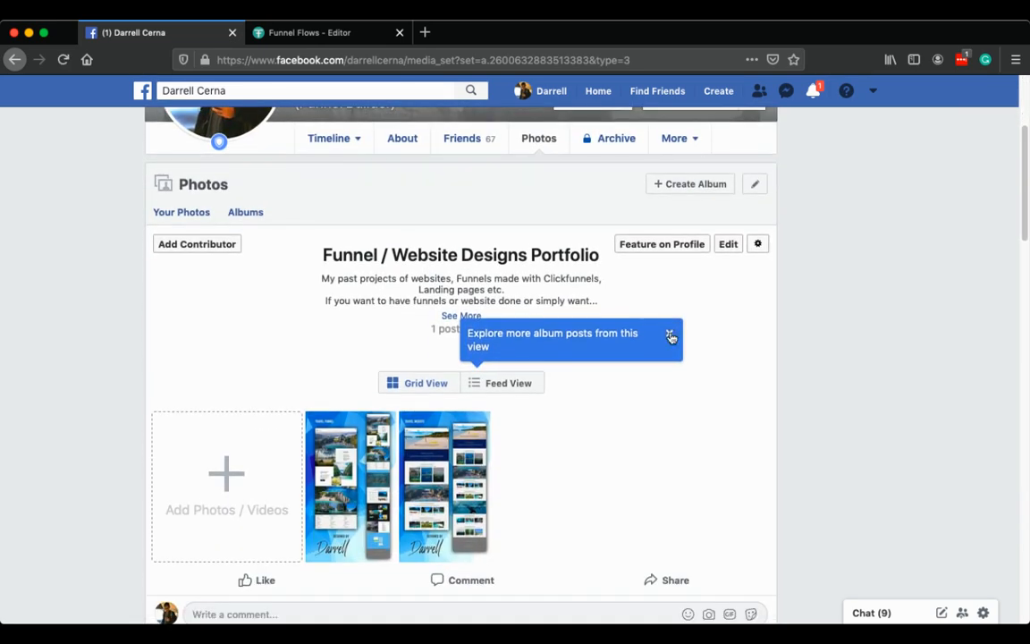
{"action": "left_click", "coordinate": [671, 337]}
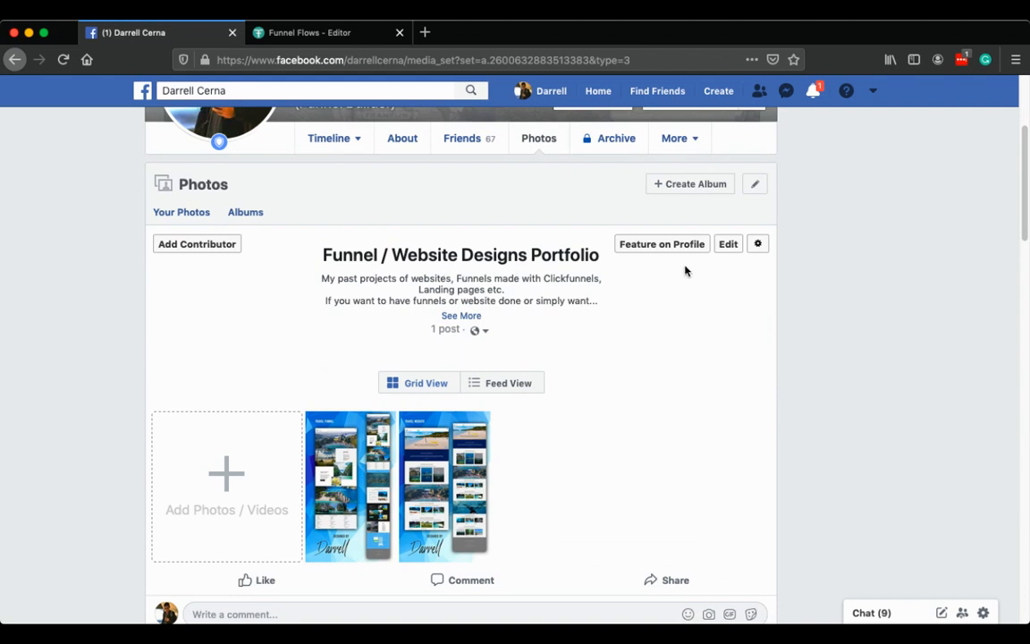
{"action": "left_click", "coordinate": [461, 315]}
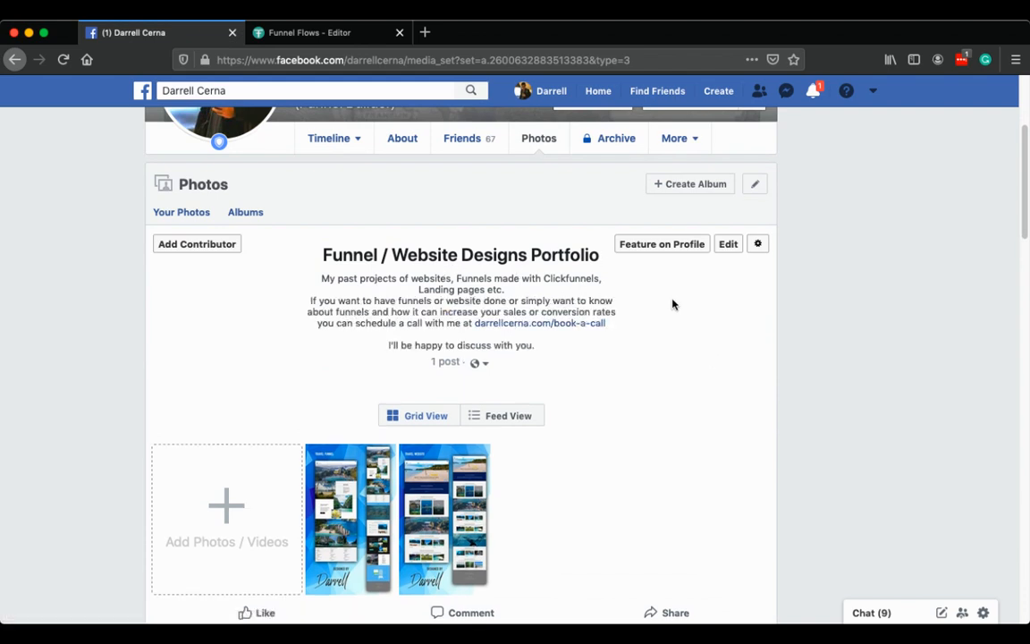
Step: View the album's first photo, the travel funnel design, in the full photo viewer
{"action": "scroll", "scroll_direction": "down", "scroll_amount": 3}
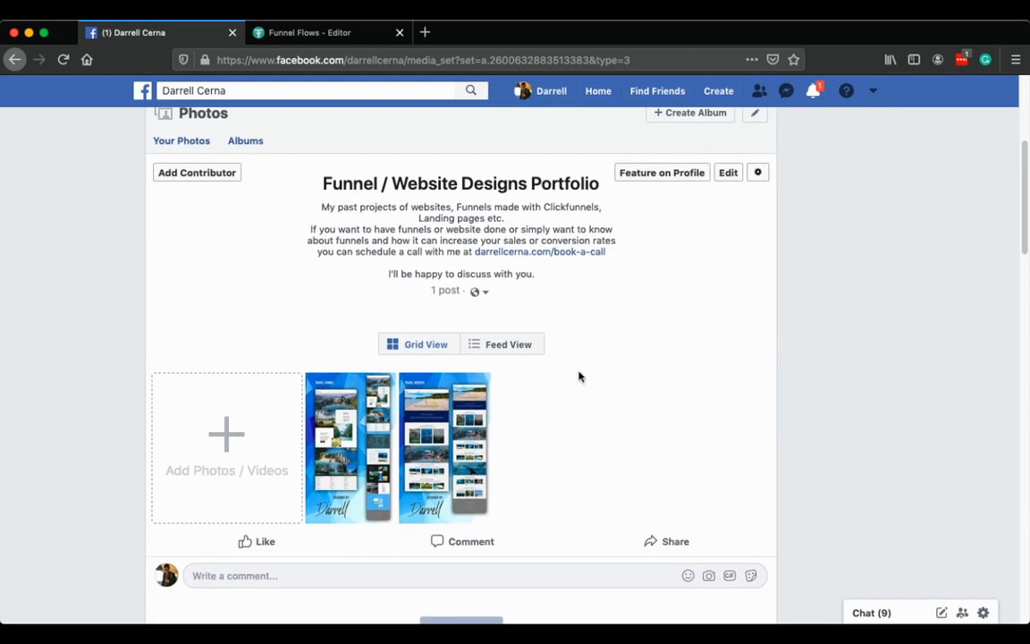
{"action": "left_click", "coordinate": [349, 447]}
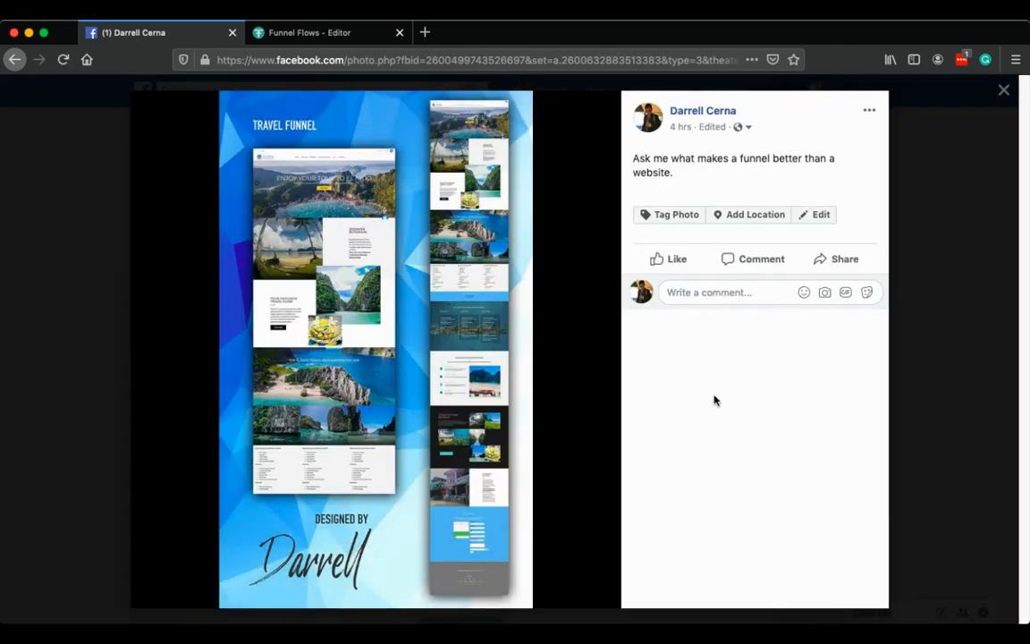
Step: View the album's second design photo, then close the viewer back to the album page
{"action": "left_click", "coordinate": [596, 349]}
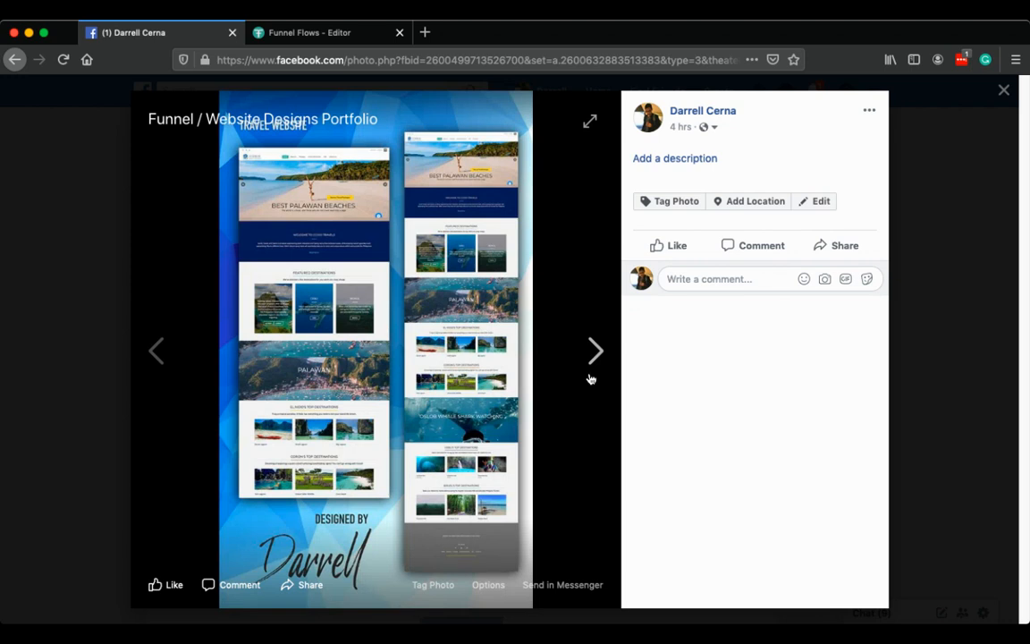
{"action": "left_click", "coordinate": [1004, 90]}
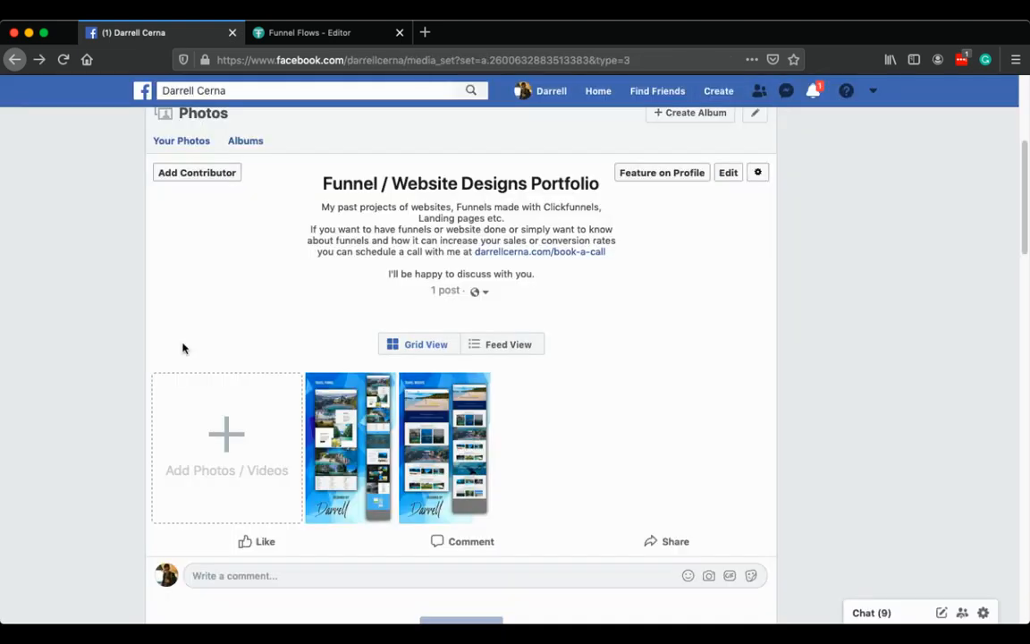
{"action": "mouse_move", "coordinate": [508, 344]}
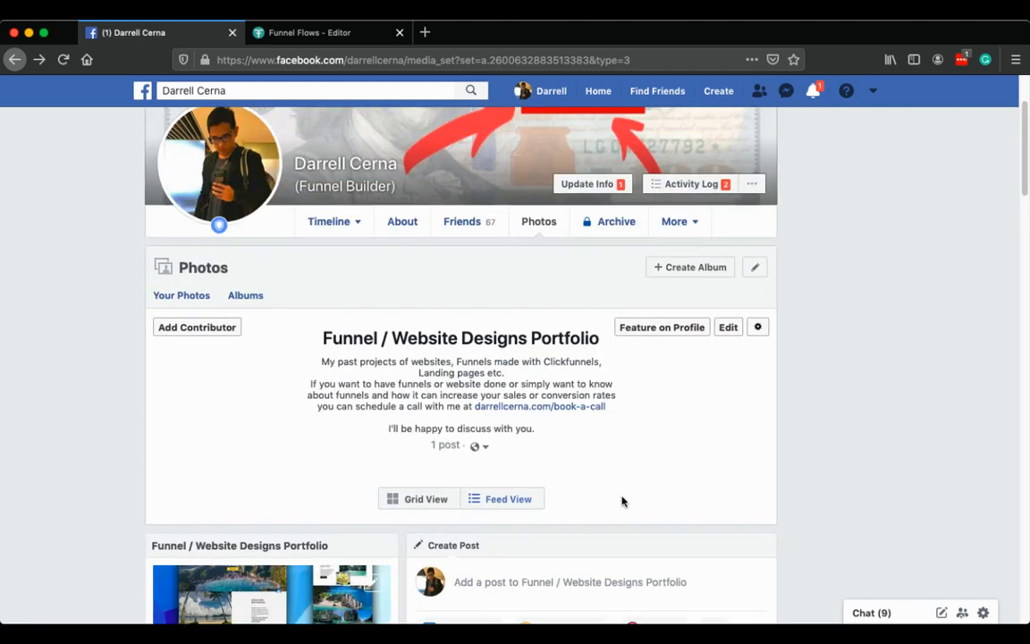
{"action": "mouse_move", "coordinate": [715, 443]}
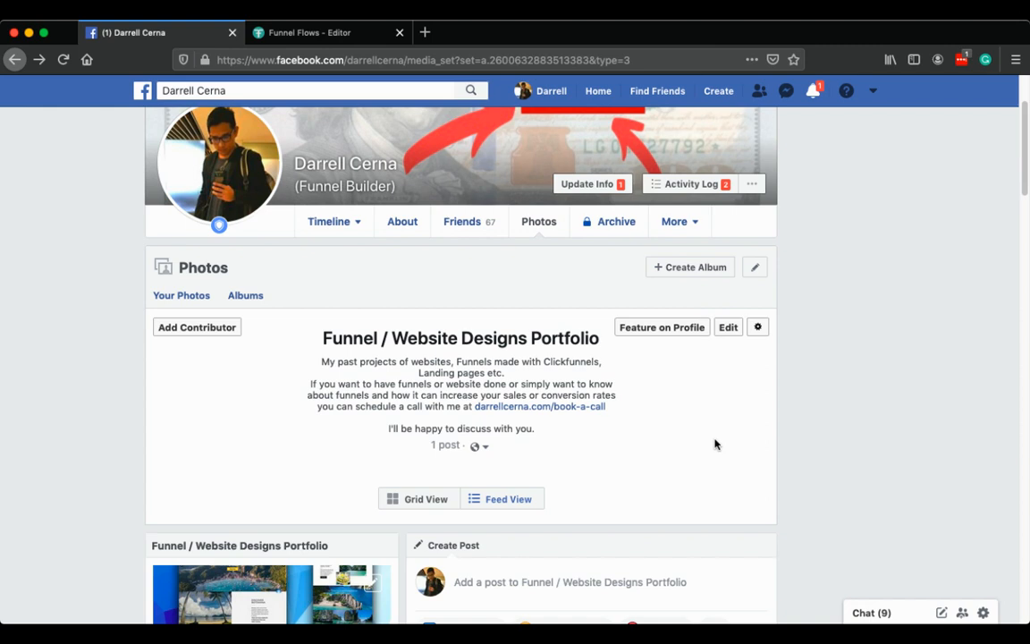
{"action": "mouse_move", "coordinate": [705, 517]}
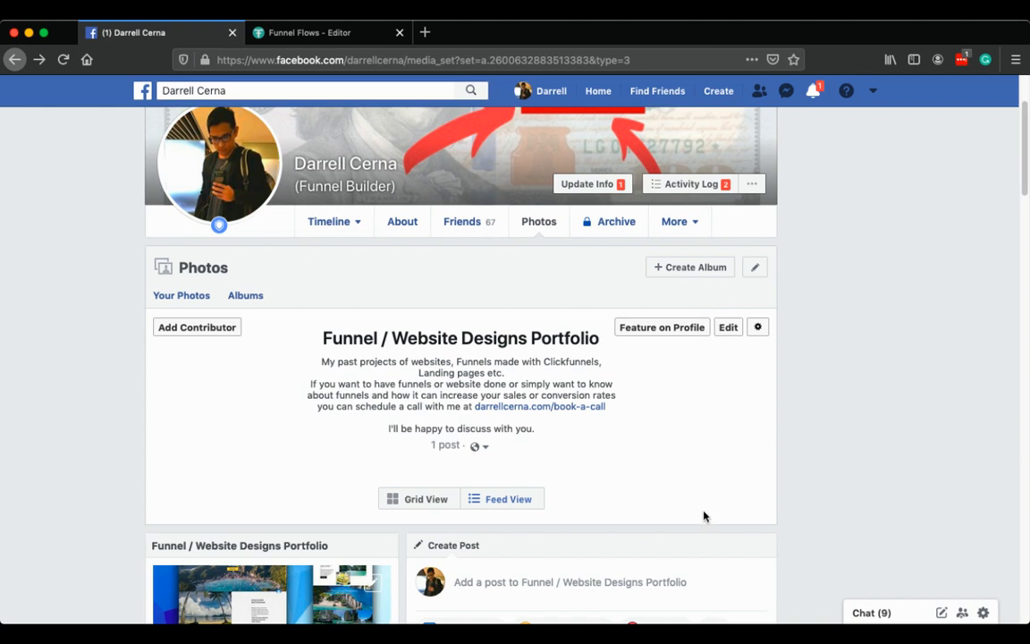
{"action": "mouse_move", "coordinate": [701, 462]}
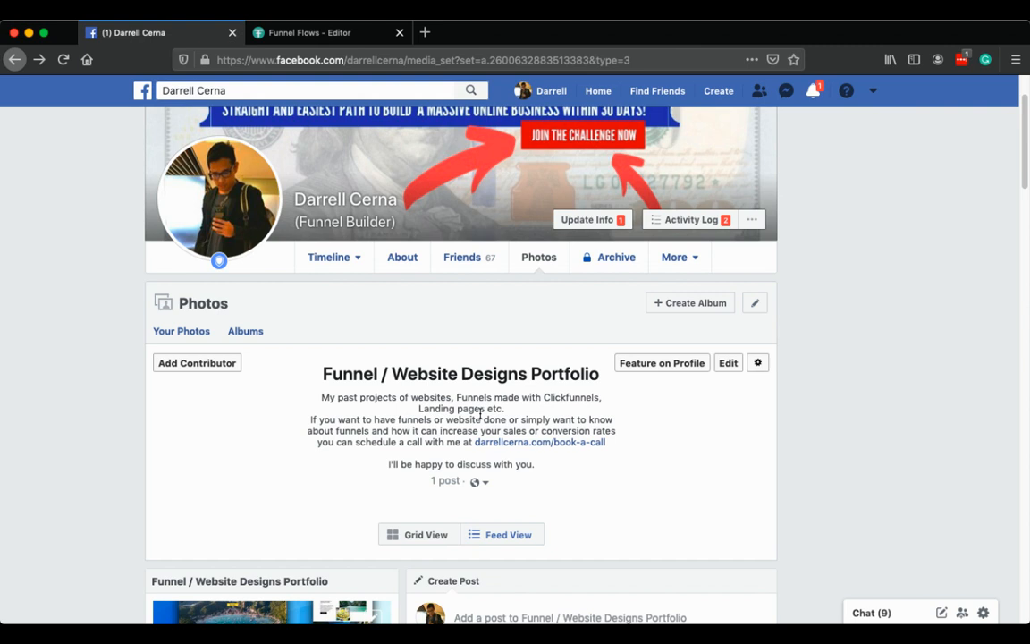
{"action": "mouse_move", "coordinate": [637, 413]}
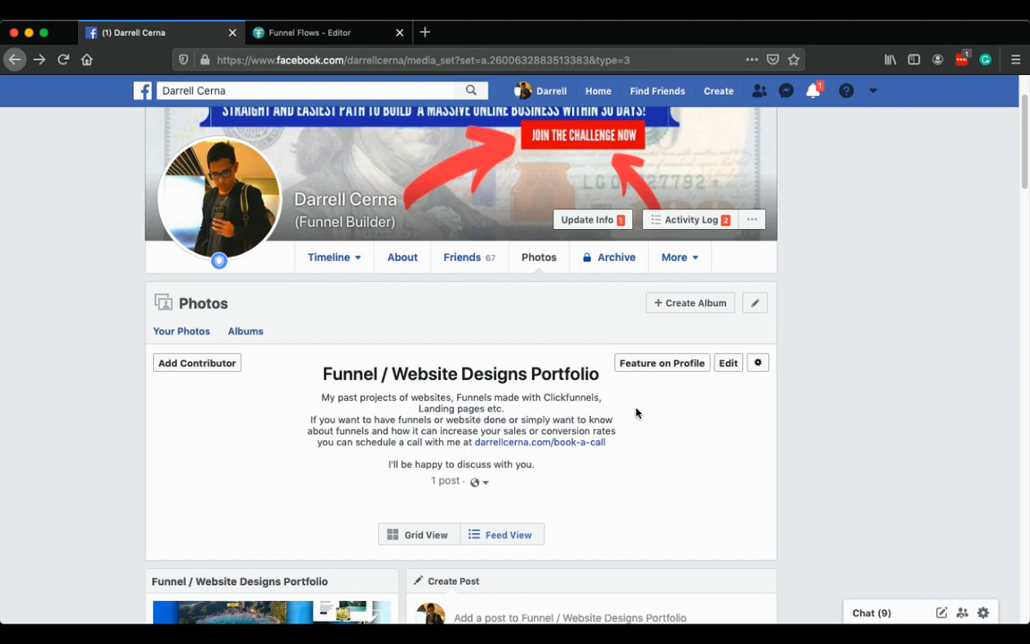
{"action": "mouse_move", "coordinate": [640, 421]}
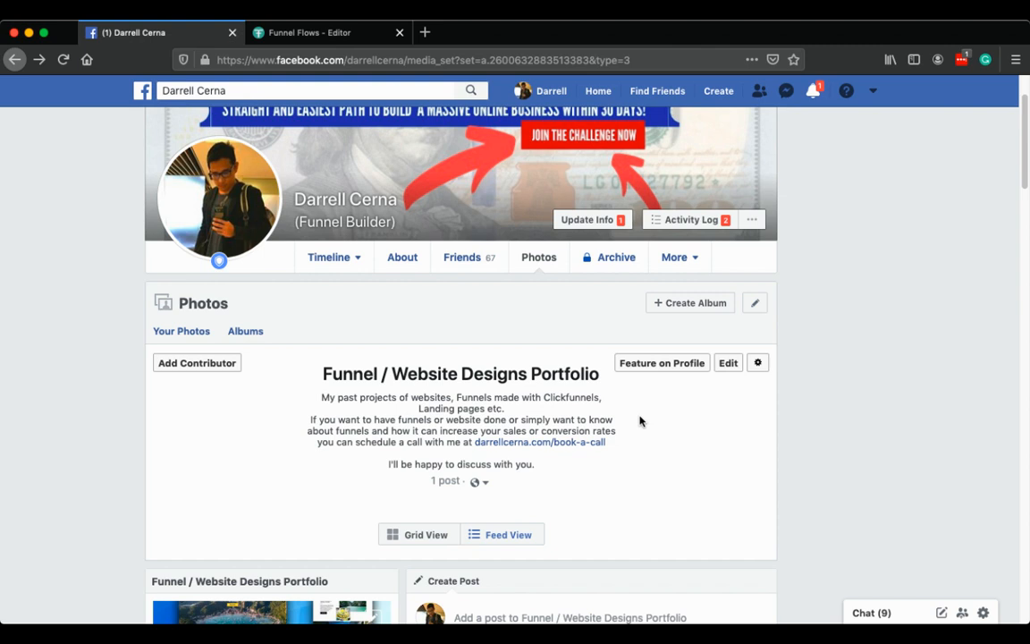
{"action": "mouse_move", "coordinate": [644, 426]}
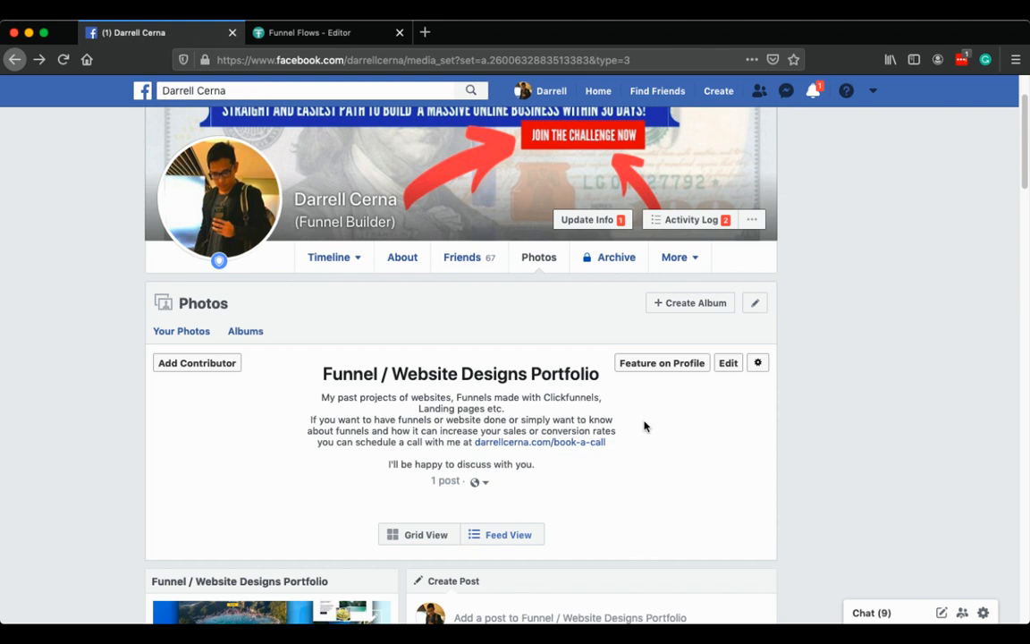
{"action": "mouse_move", "coordinate": [694, 447]}
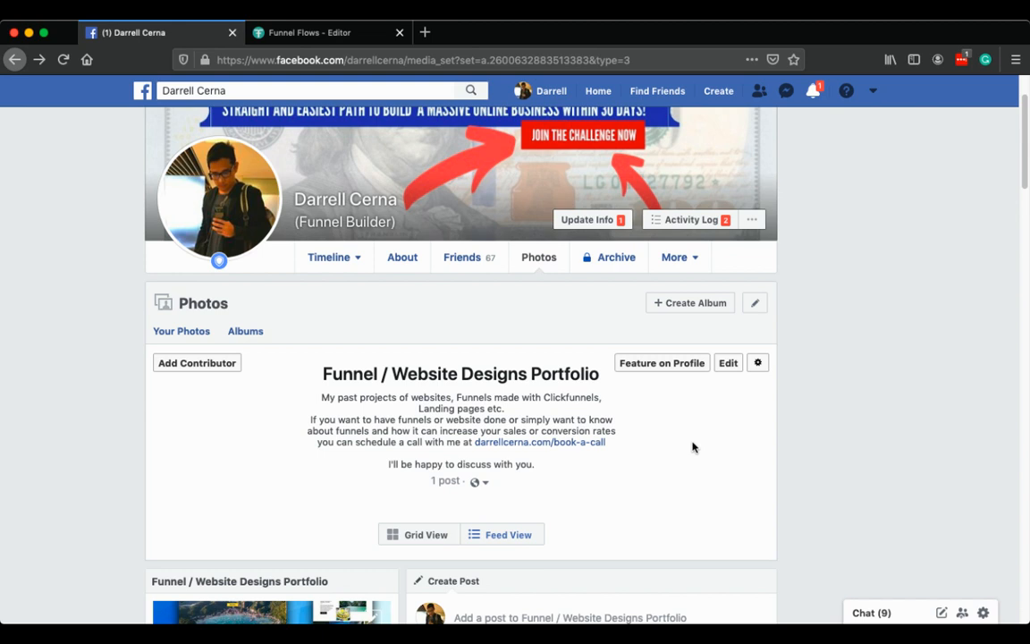
{"action": "mouse_move", "coordinate": [742, 453]}
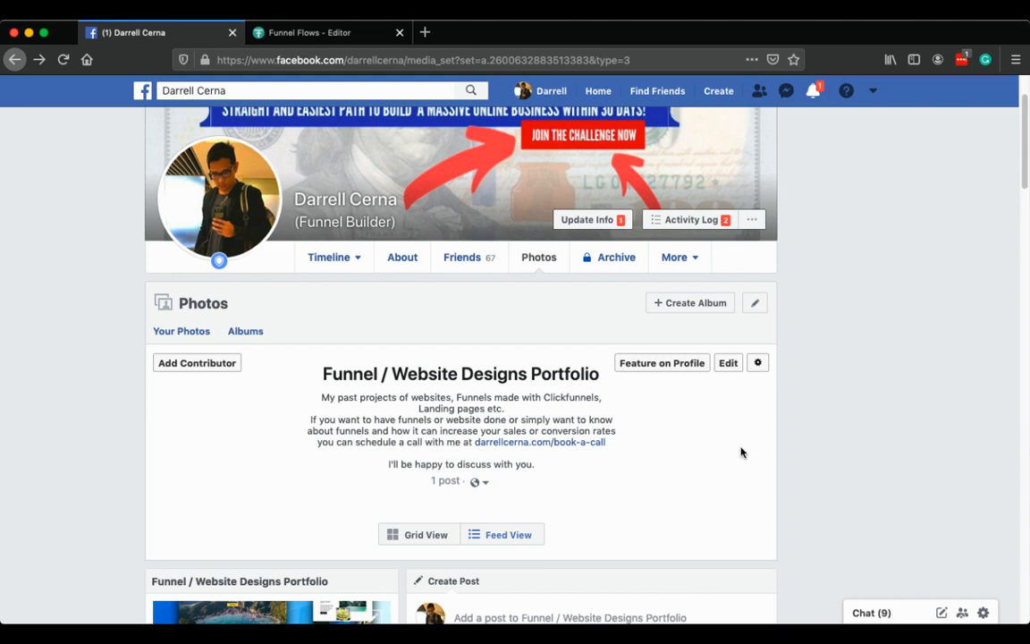
{"action": "mouse_move", "coordinate": [540, 442]}
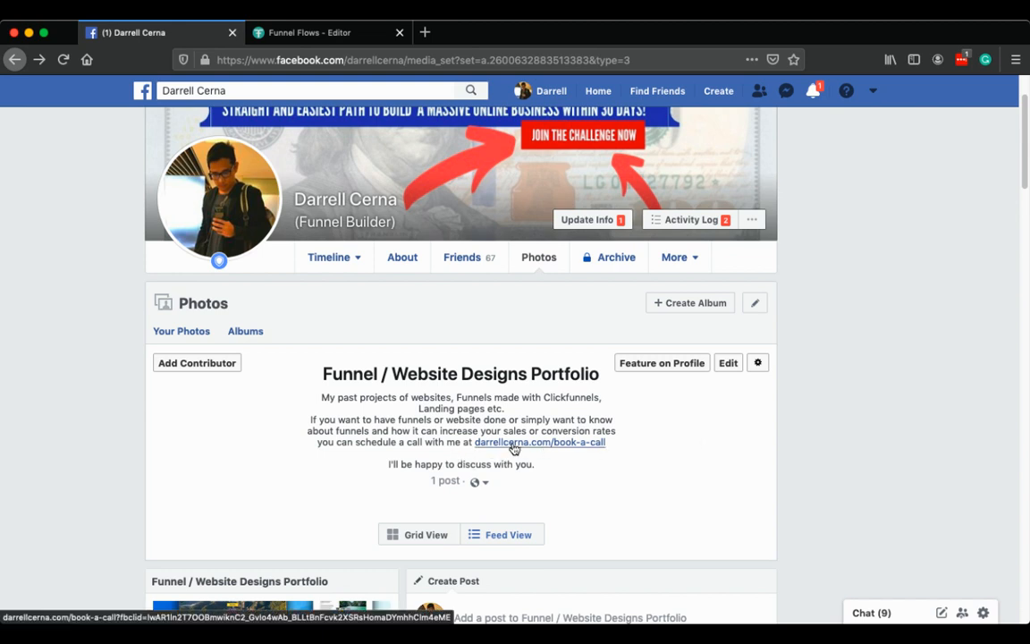
{"action": "mouse_move", "coordinate": [612, 349]}
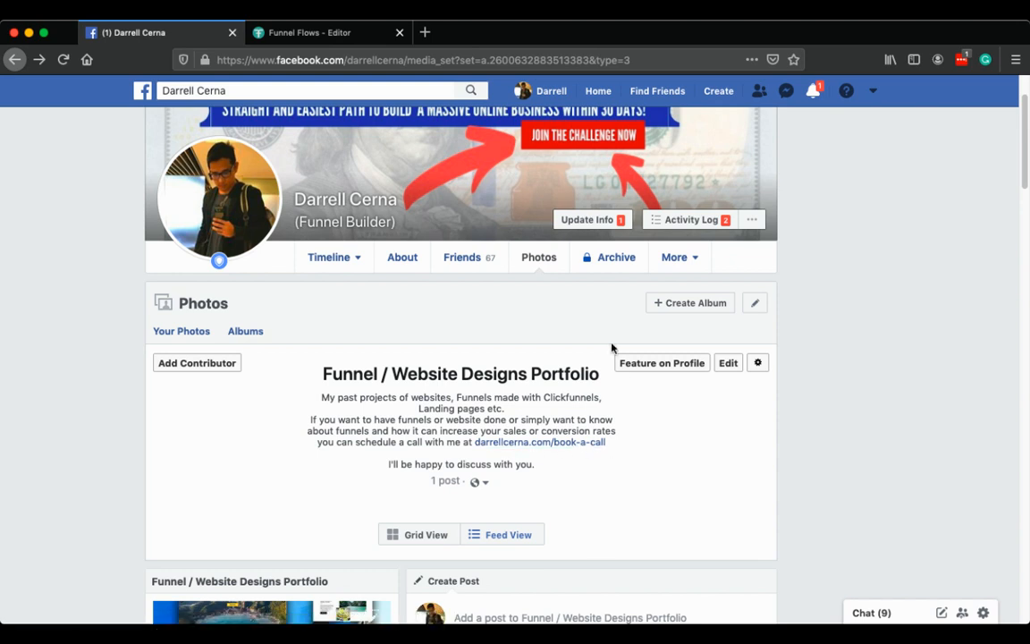
{"action": "mouse_move", "coordinate": [758, 450]}
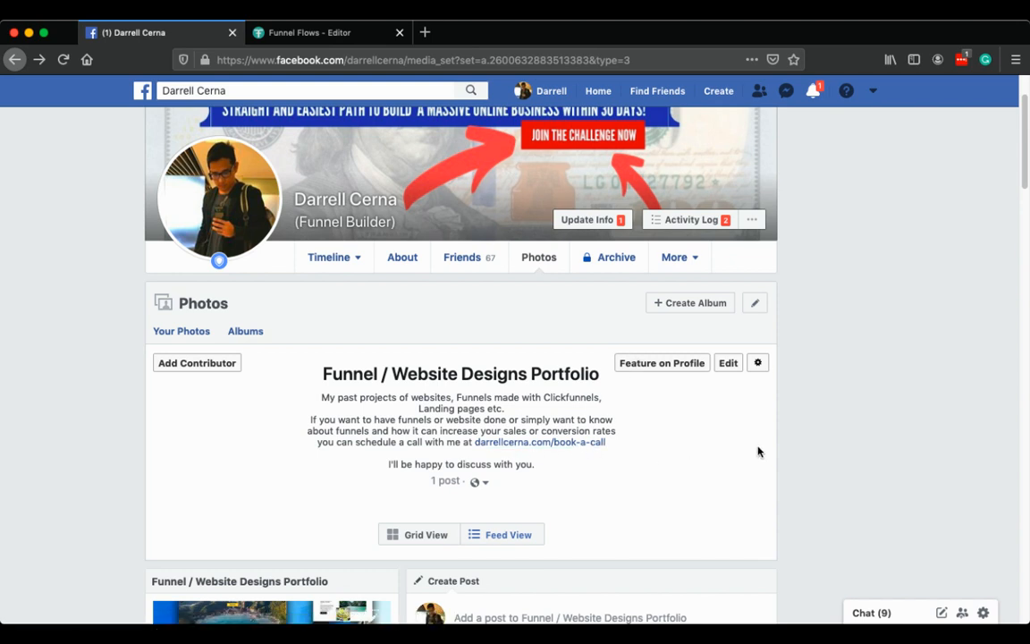